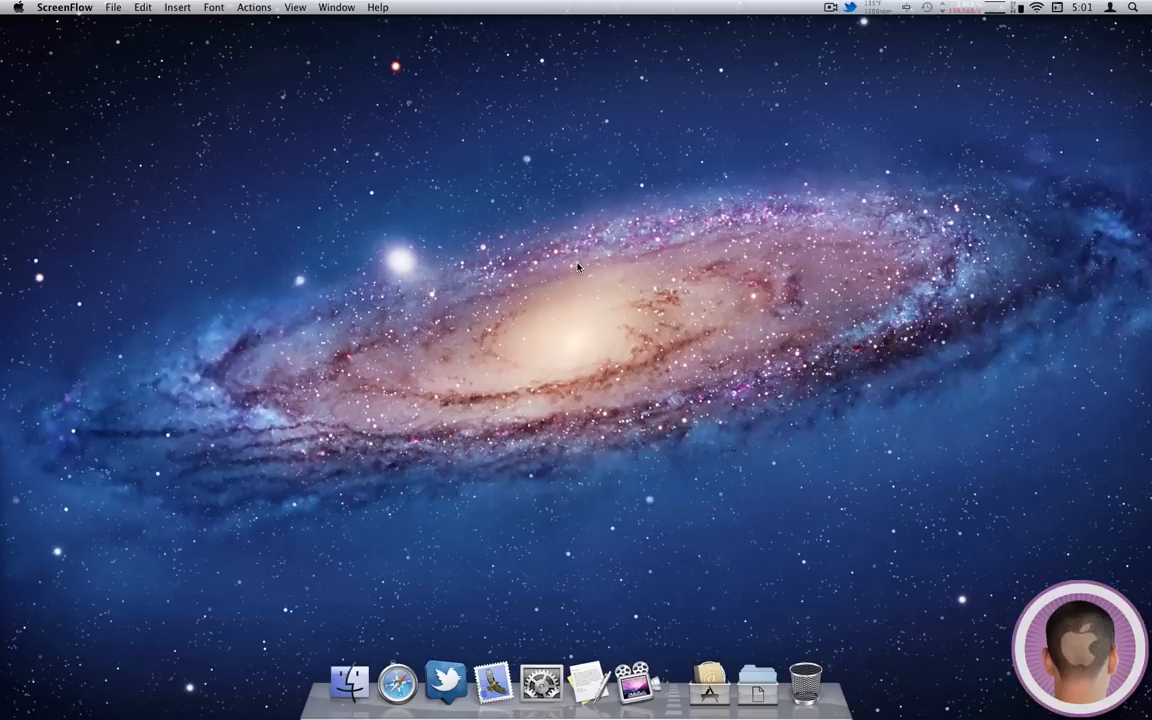
{"action": "mouse_move", "coordinate": [725, 634]}
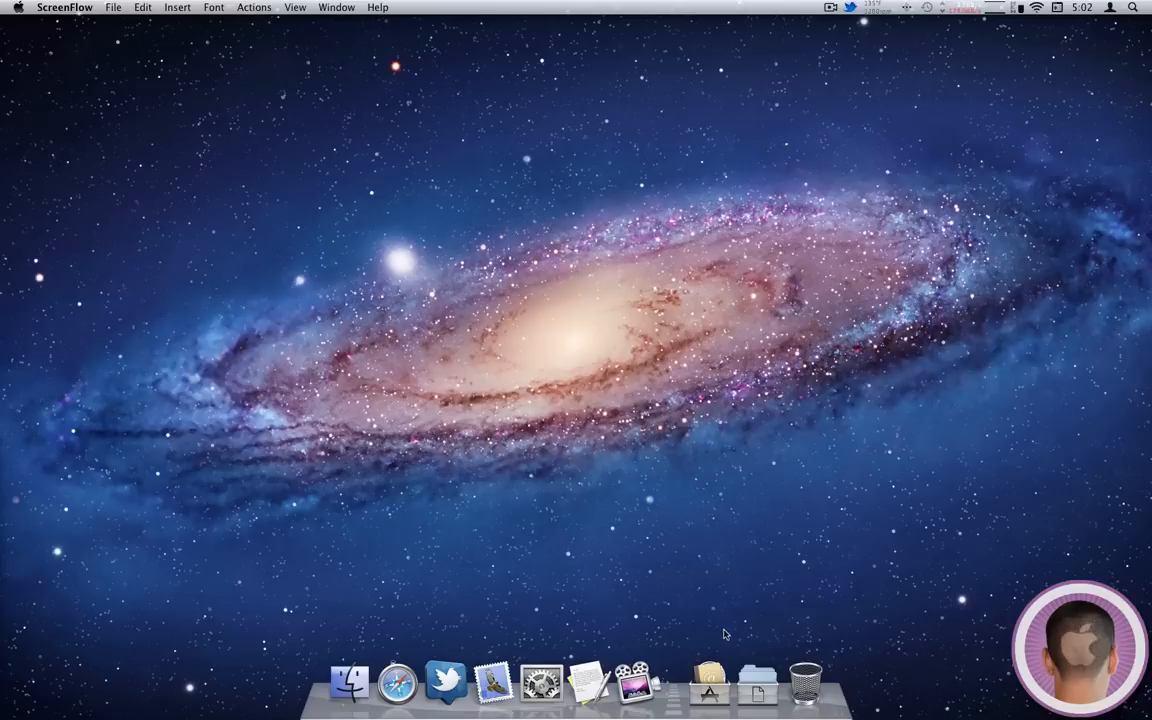
Step: Open System Preferences from the Dock and show the Mission Control pane
{"action": "left_click", "coordinate": [709, 687]}
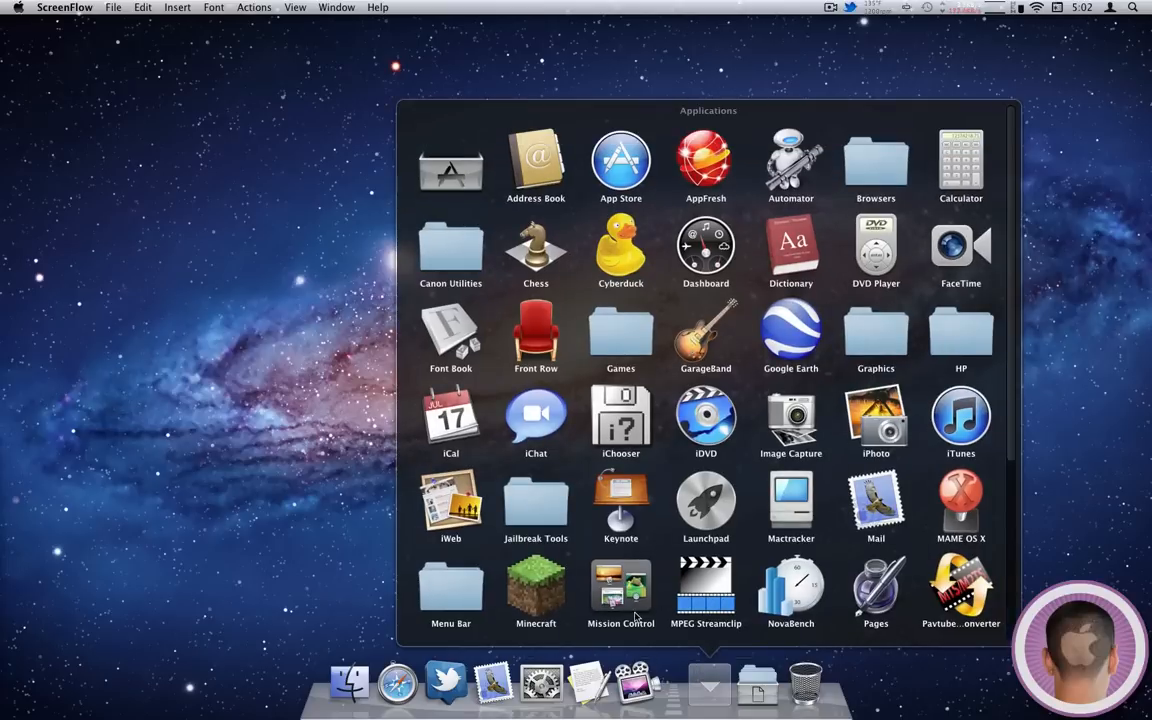
{"action": "mouse_move", "coordinate": [308, 530]}
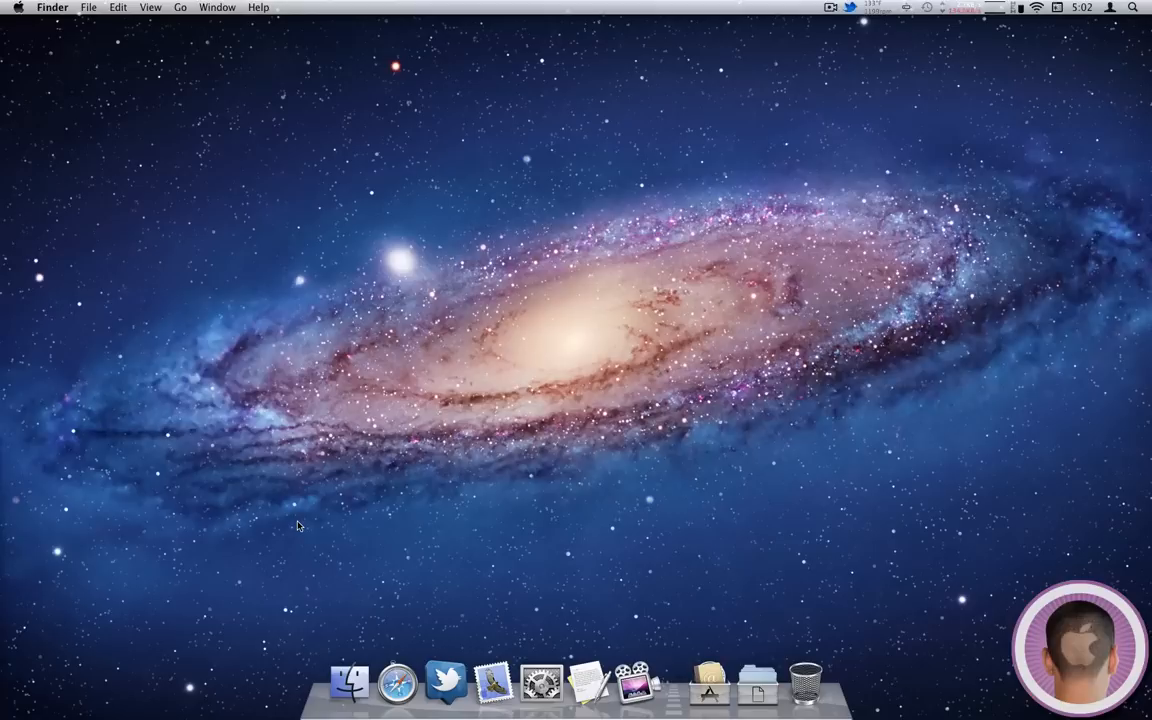
{"action": "mouse_move", "coordinate": [293, 517]}
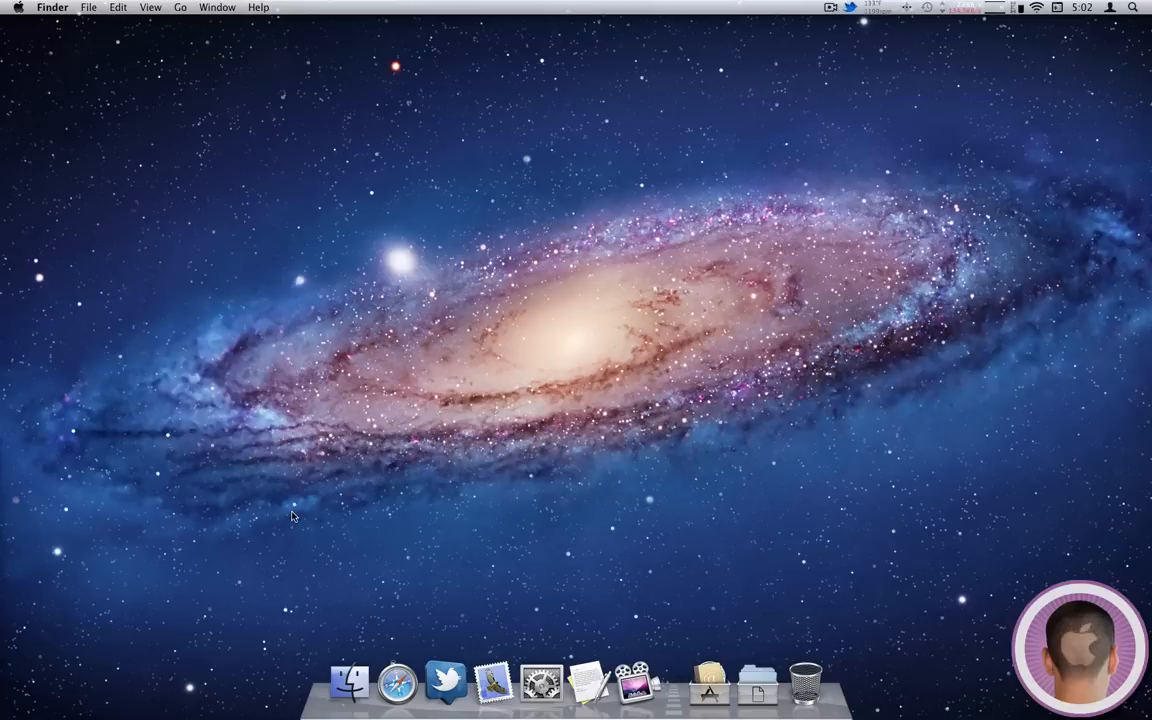
{"action": "mouse_move", "coordinate": [323, 478]}
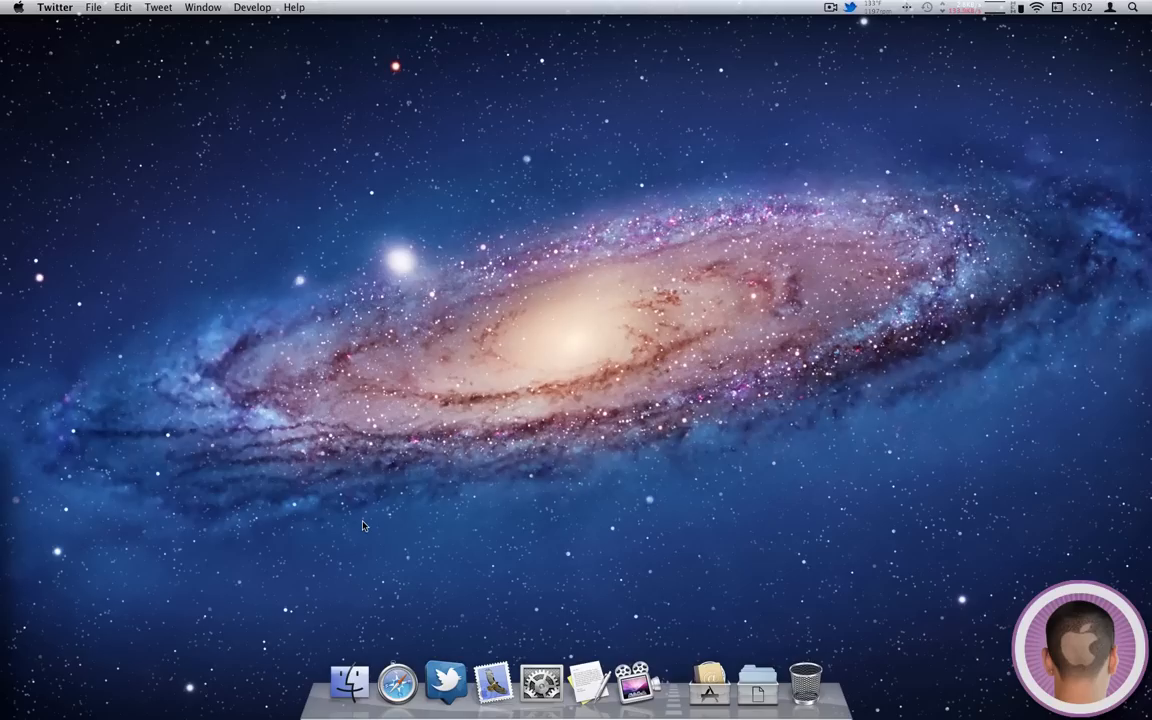
{"action": "mouse_move", "coordinate": [687, 651]}
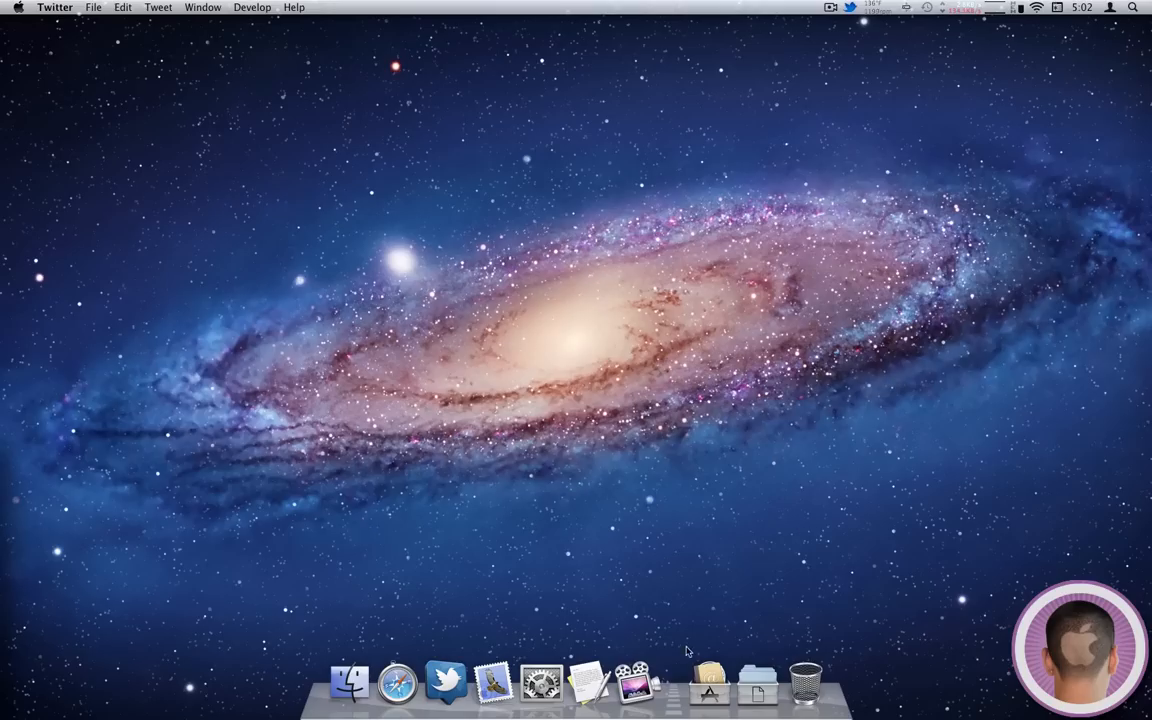
{"action": "mouse_move", "coordinate": [464, 577]}
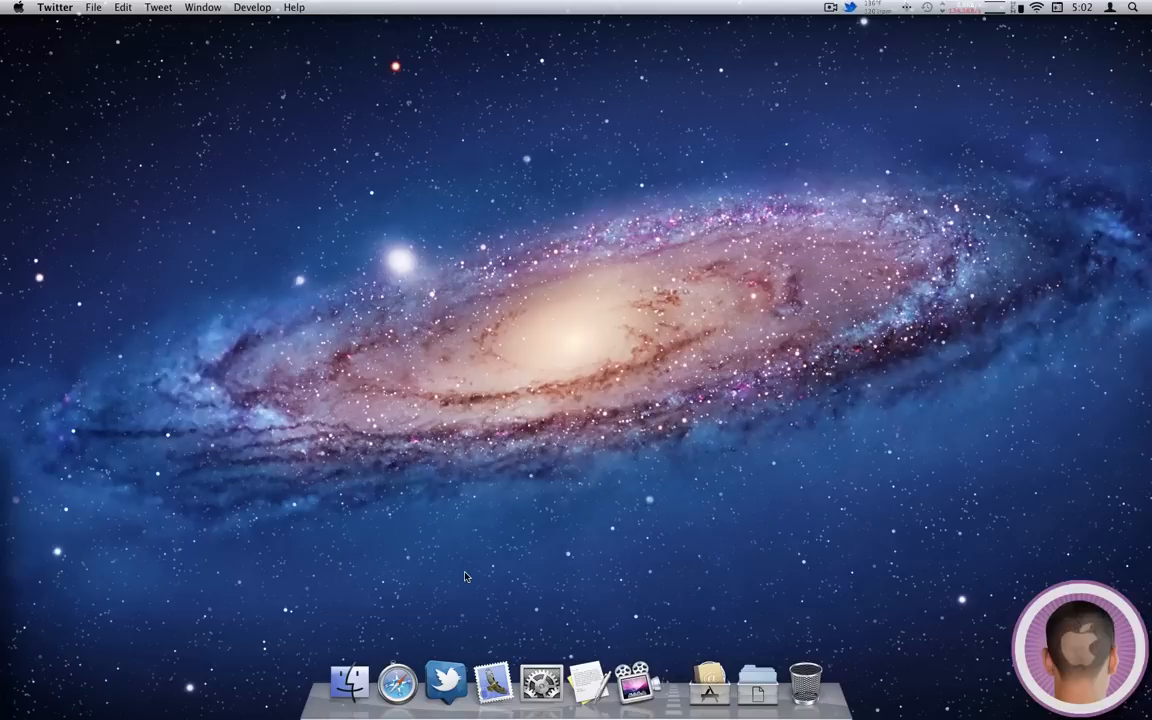
{"action": "mouse_move", "coordinate": [541, 683]}
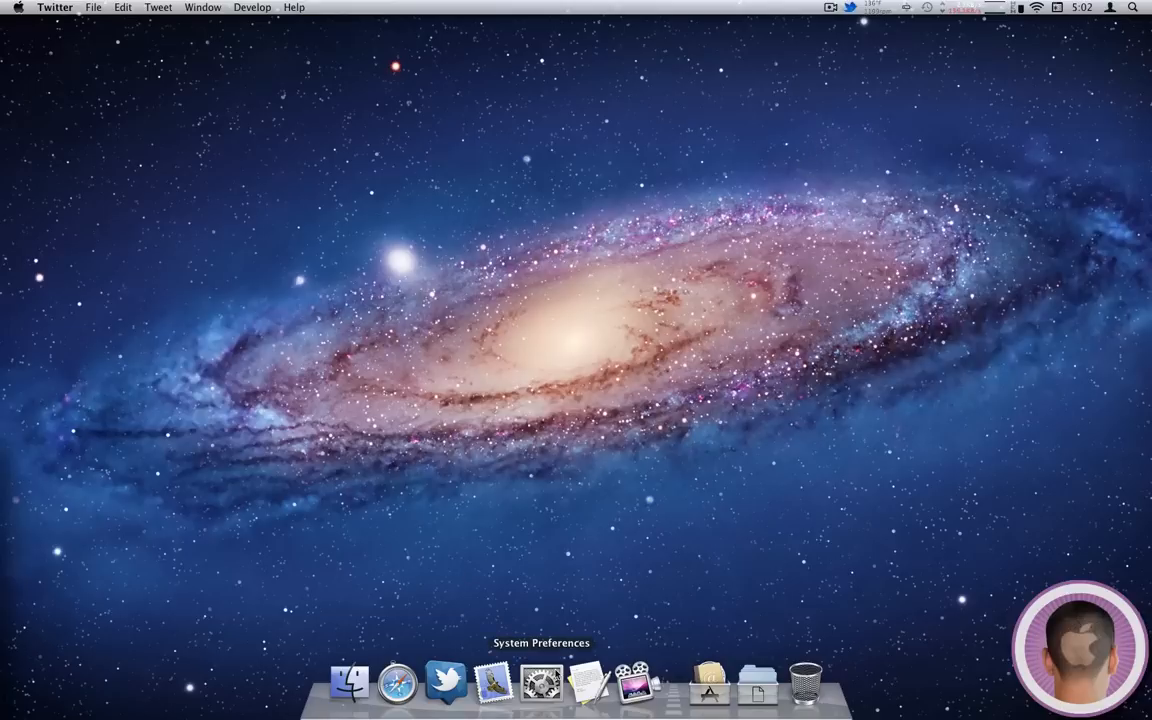
{"action": "left_click", "coordinate": [540, 683]}
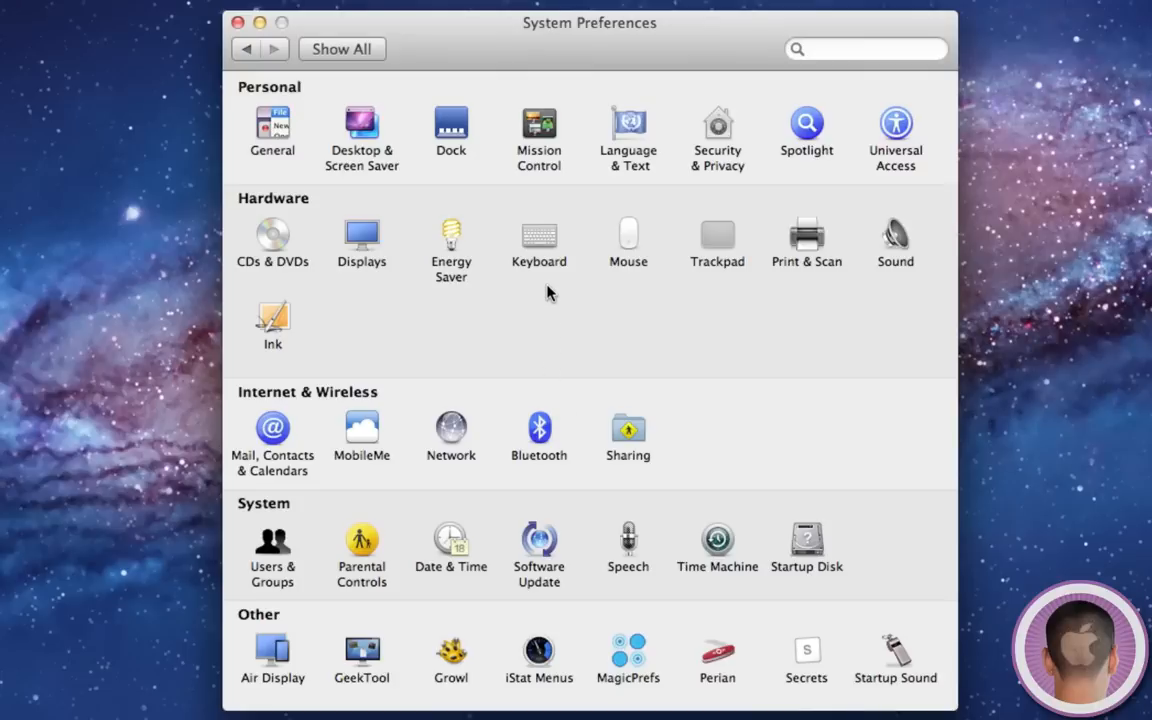
{"action": "mouse_move", "coordinate": [538, 178]}
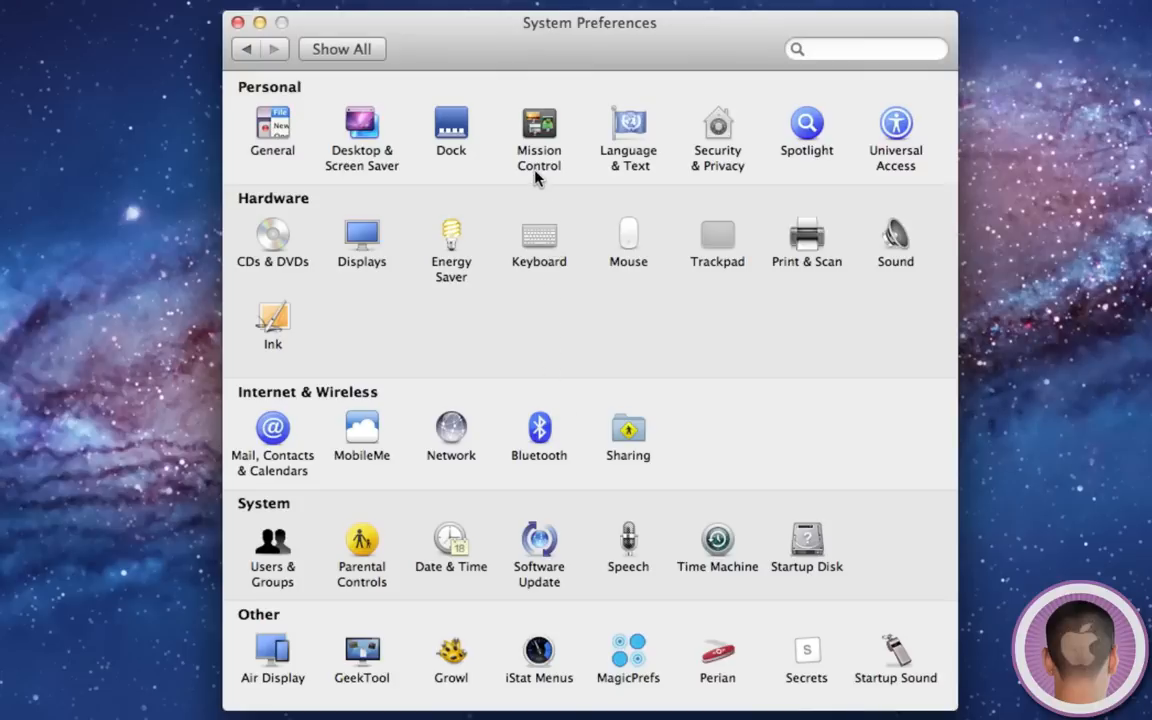
{"action": "left_click", "coordinate": [538, 130]}
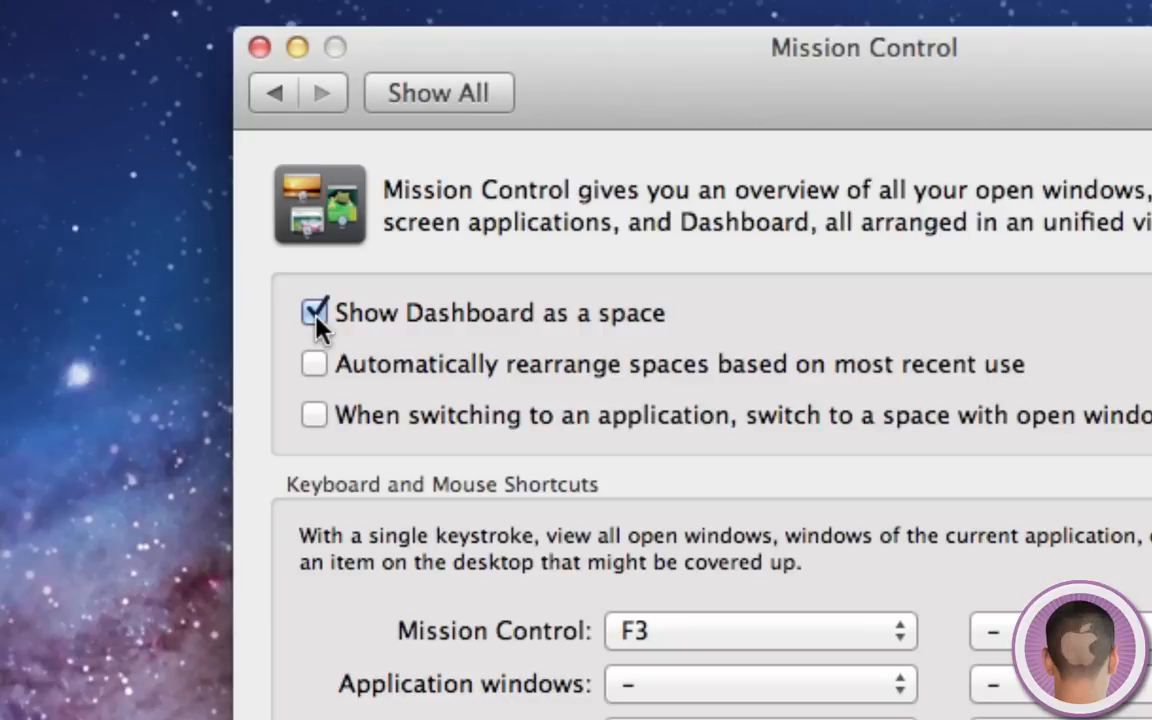
{"action": "left_click", "coordinate": [314, 312]}
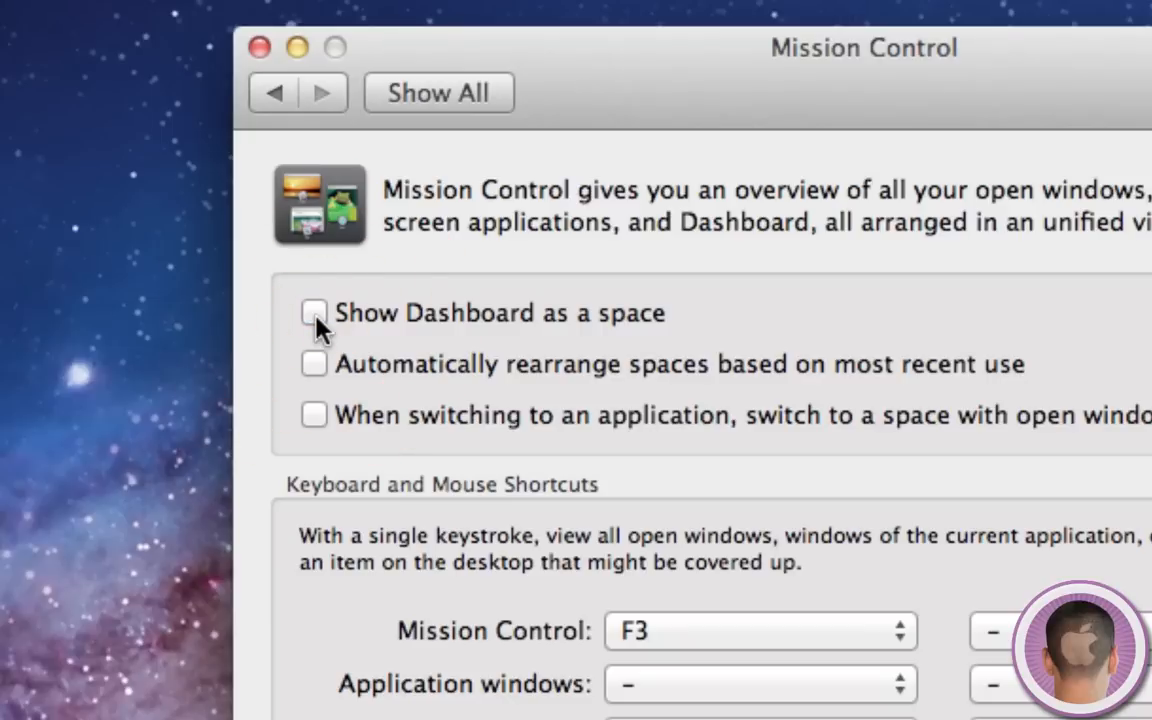
{"action": "left_click", "coordinate": [314, 313]}
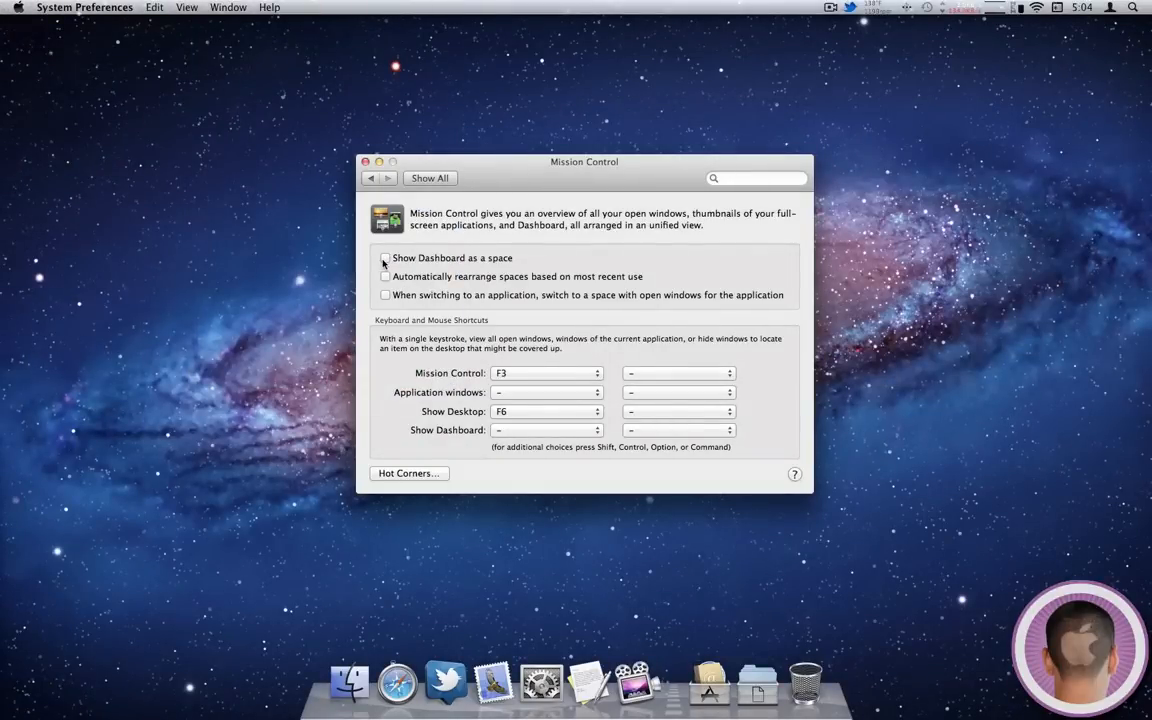
{"action": "key", "text": "f3"}
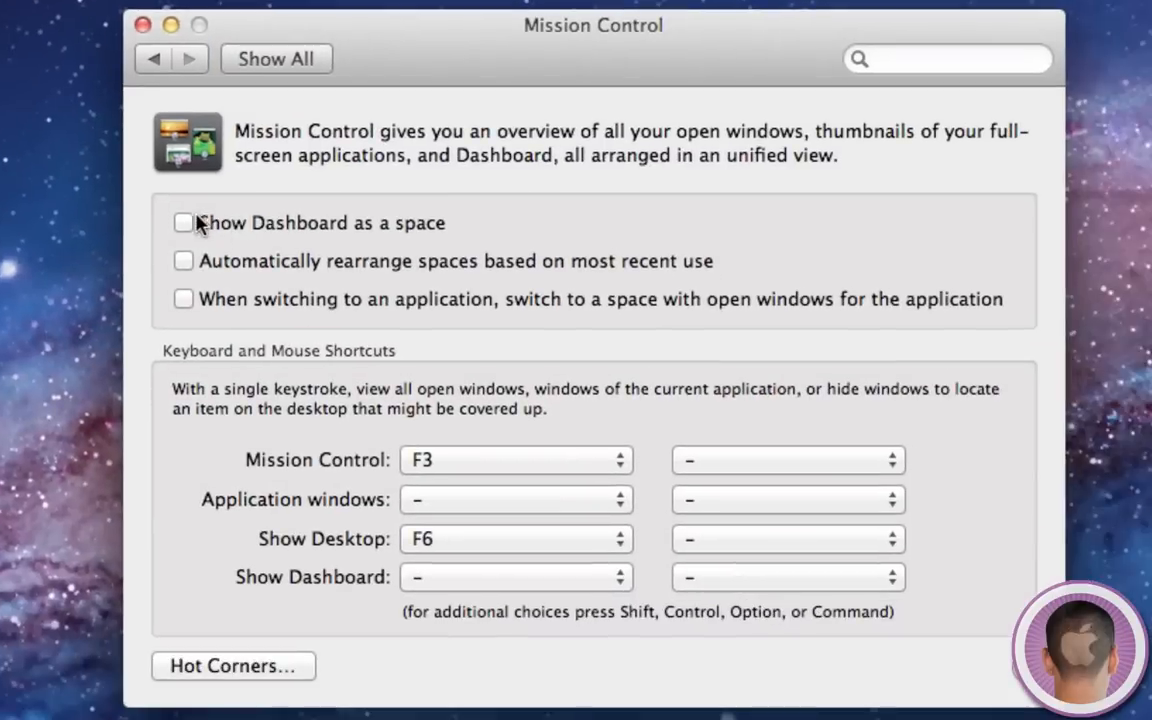
{"action": "left_click", "coordinate": [184, 222]}
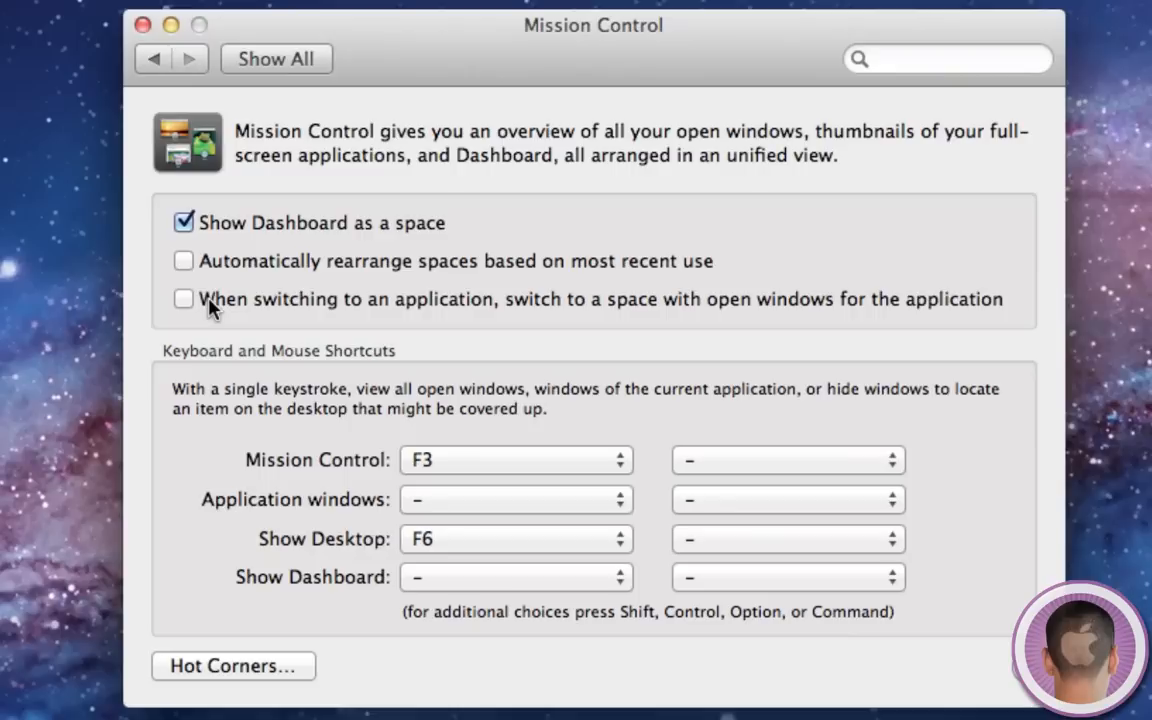
{"action": "mouse_move", "coordinate": [530, 315]}
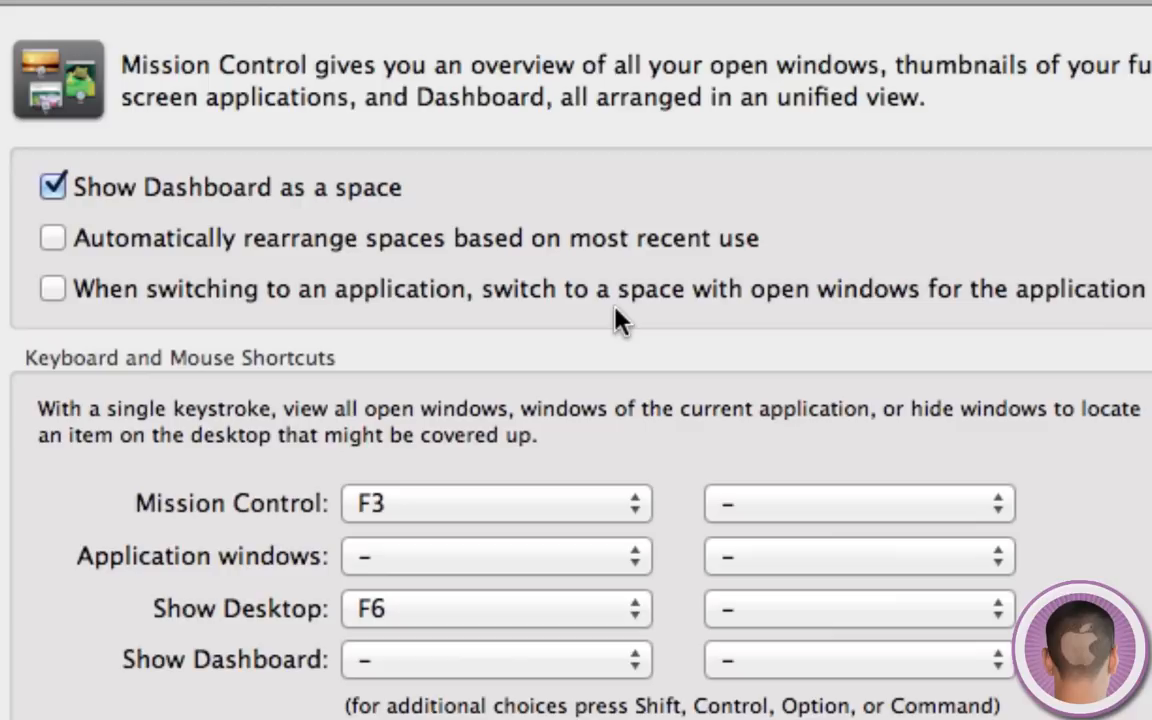
{"action": "mouse_move", "coordinate": [5, 465]}
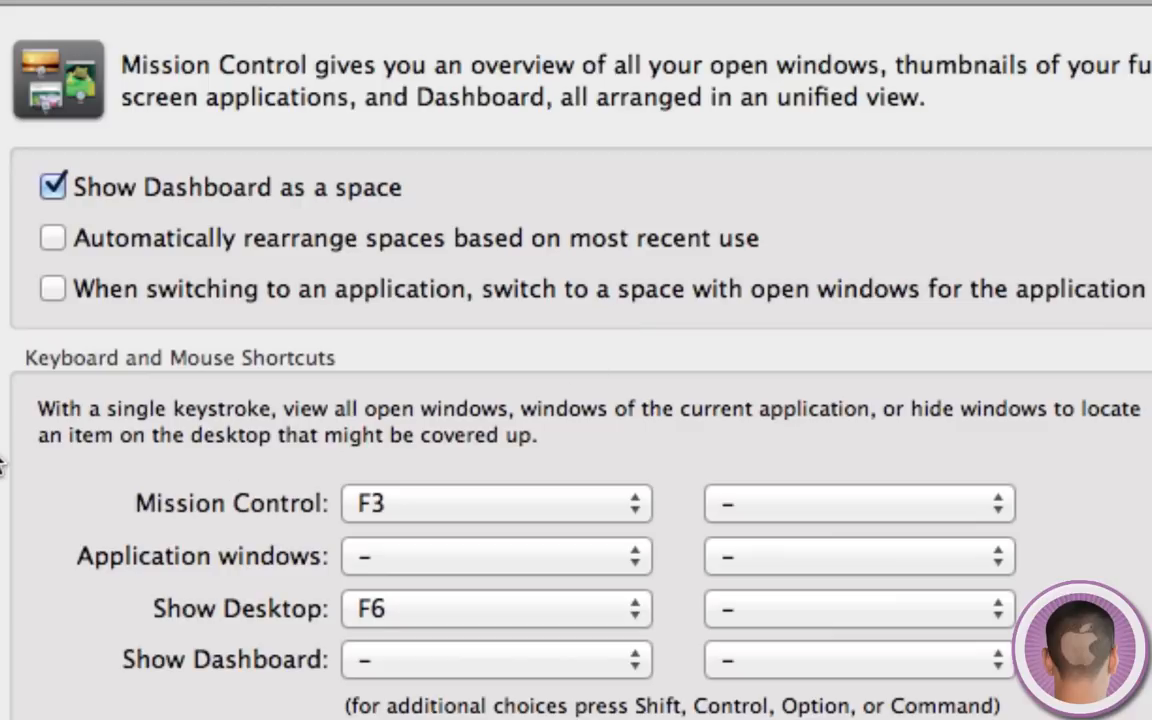
{"action": "scroll", "scroll_direction": "down", "scroll_amount": 3}
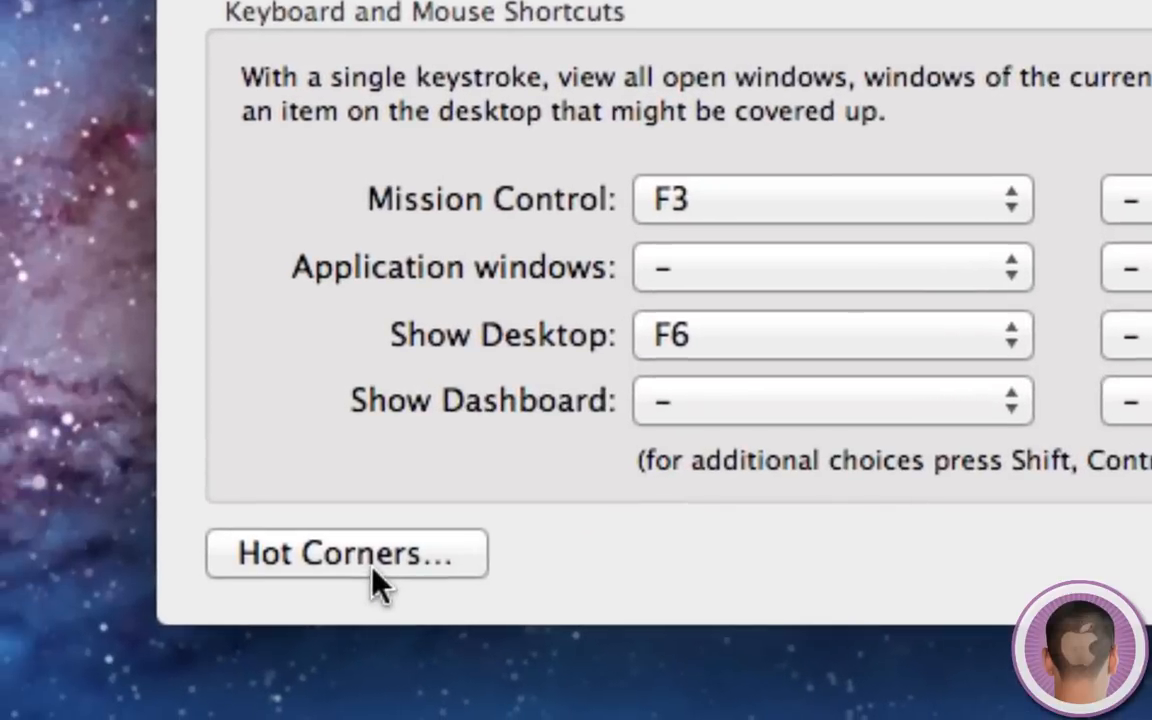
{"action": "left_click", "coordinate": [347, 553]}
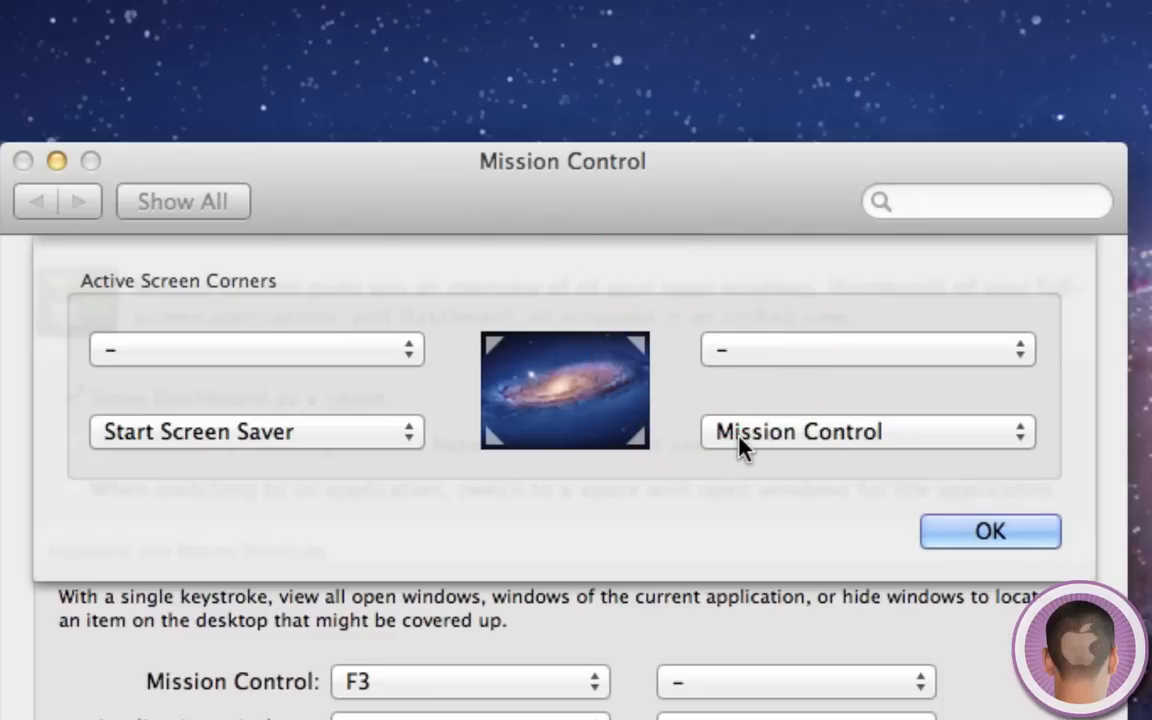
{"action": "left_click", "coordinate": [866, 431]}
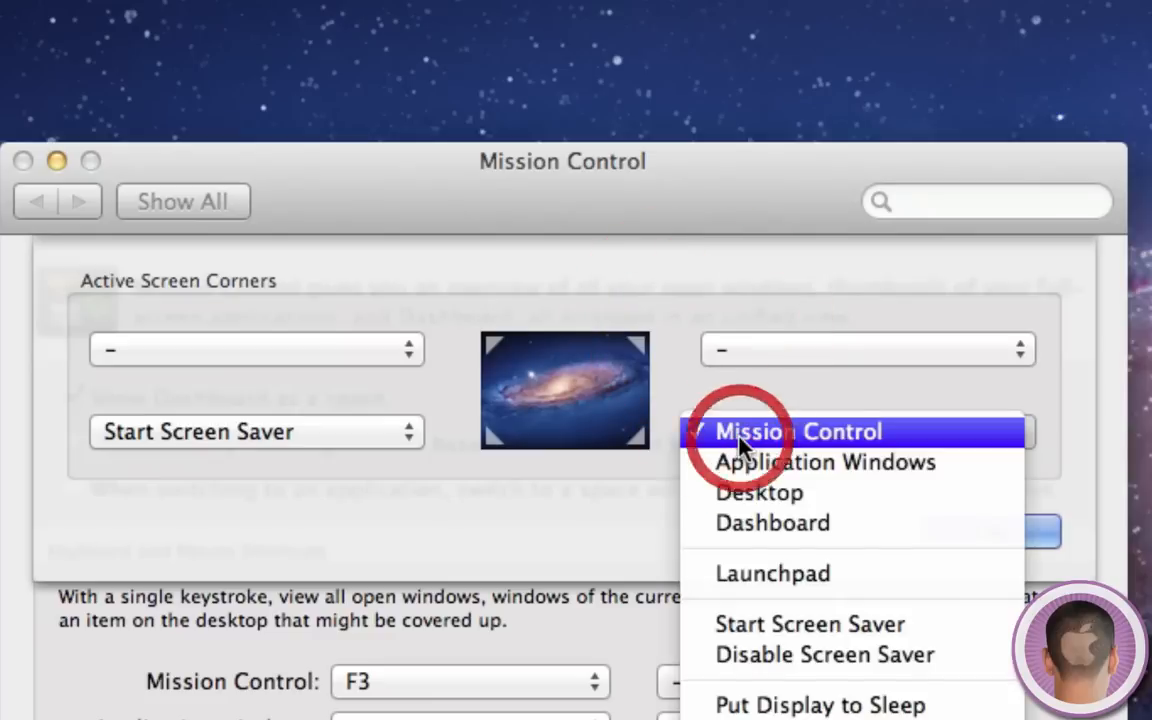
{"action": "left_click", "coordinate": [797, 431]}
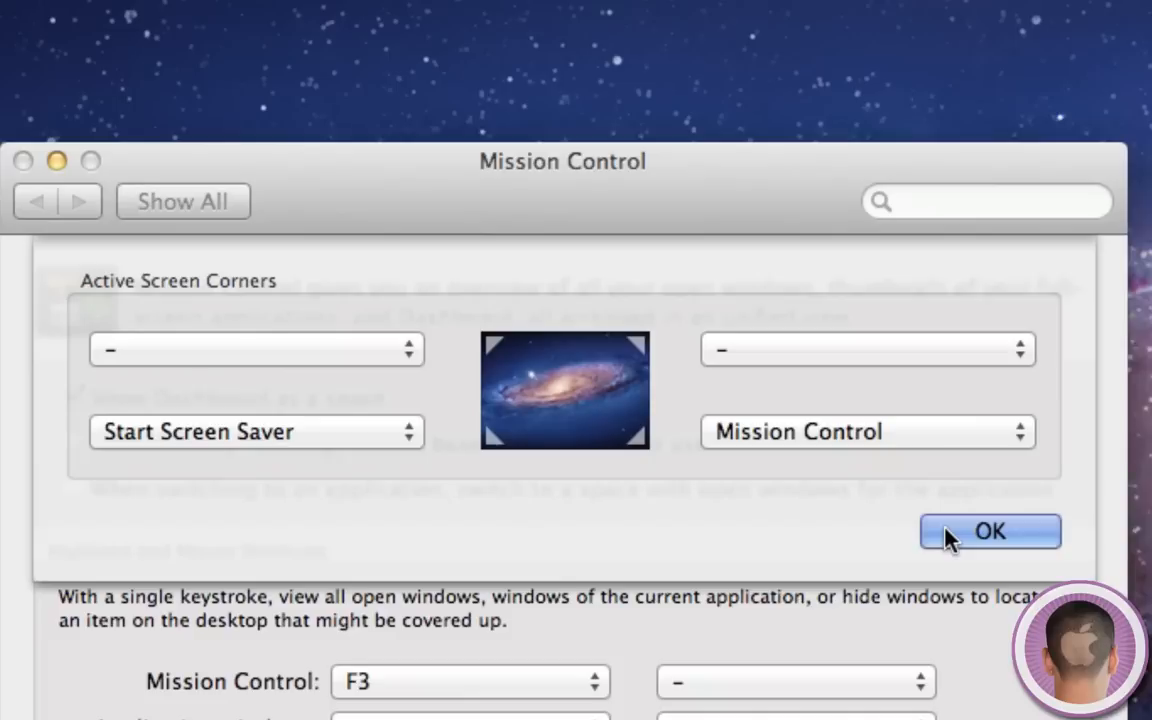
{"action": "left_click", "coordinate": [989, 531]}
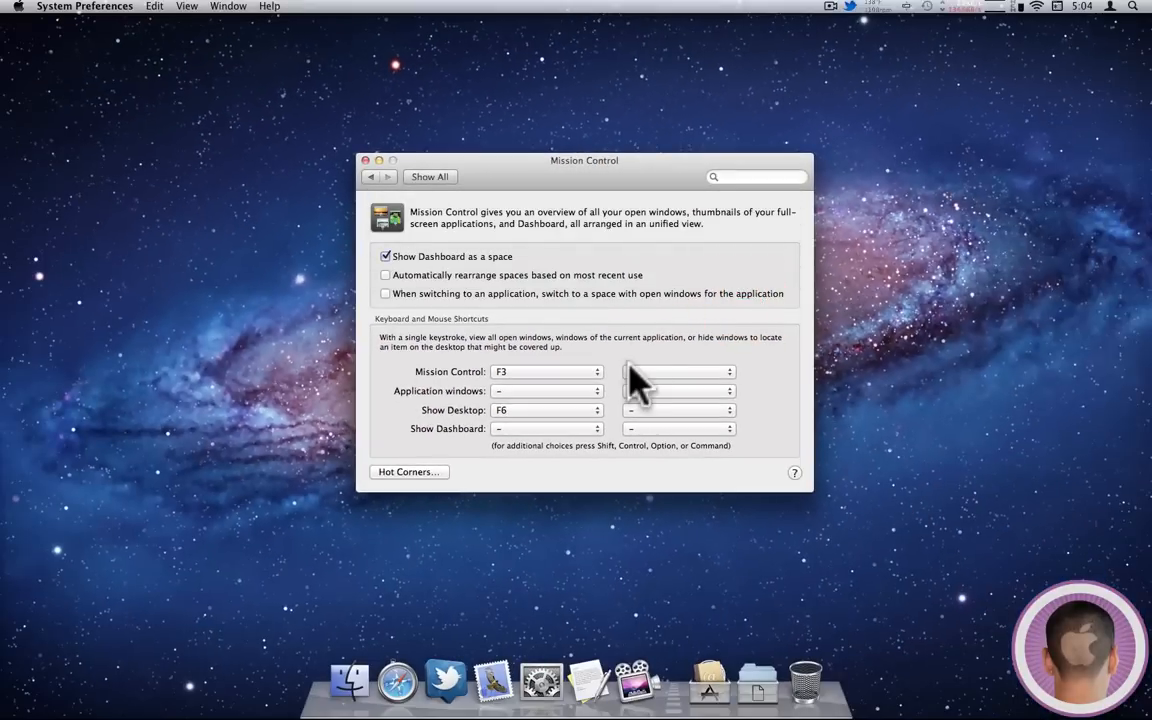
Step: Bring up Mission Control with F3 to view Dashboard and Desktops 1–3
{"action": "key", "text": "f3"}
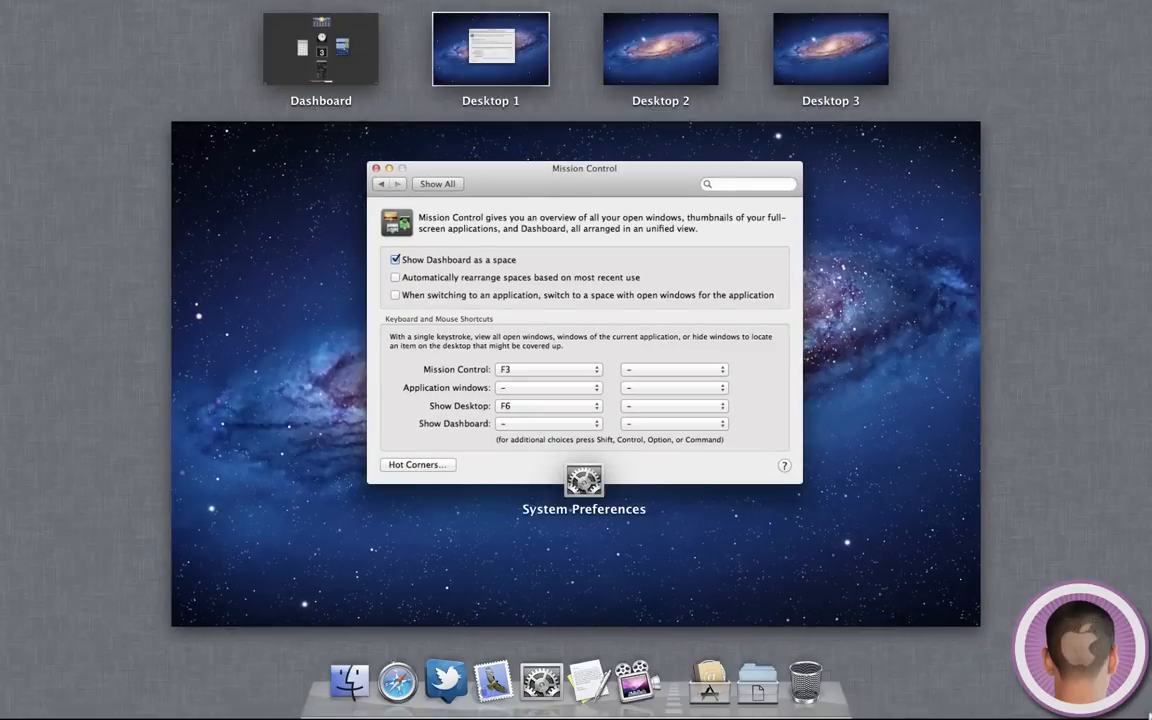
{"action": "mouse_move", "coordinate": [583, 445]}
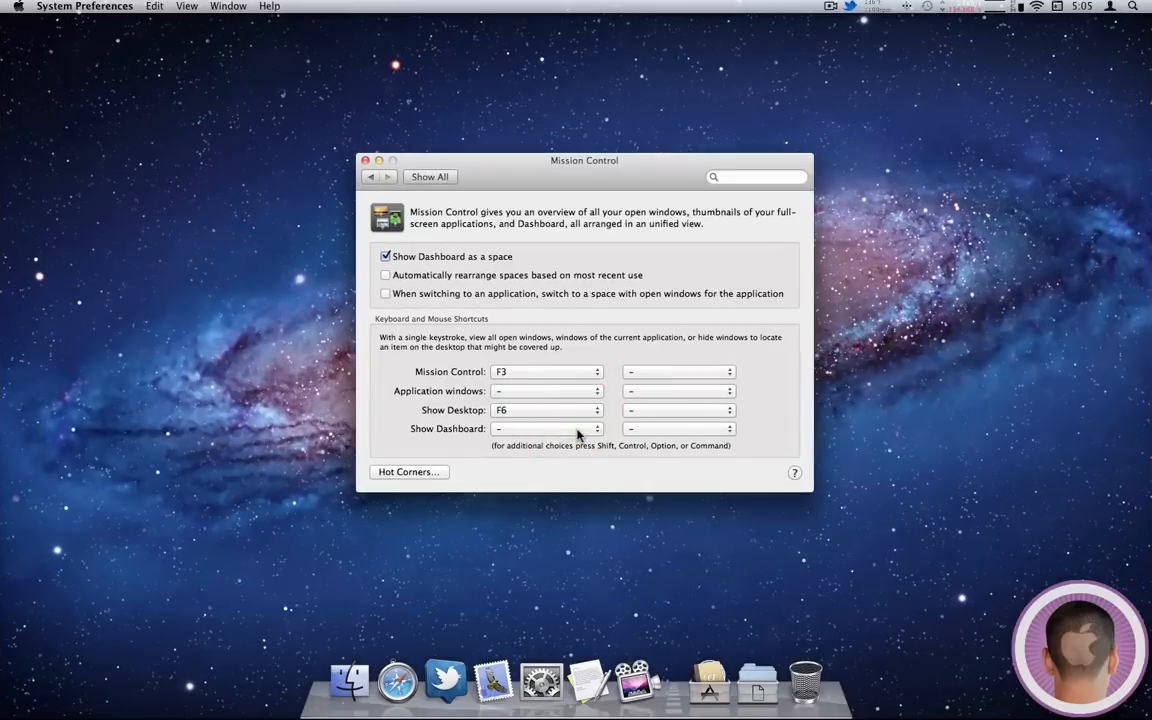
{"action": "mouse_move", "coordinate": [560, 250]}
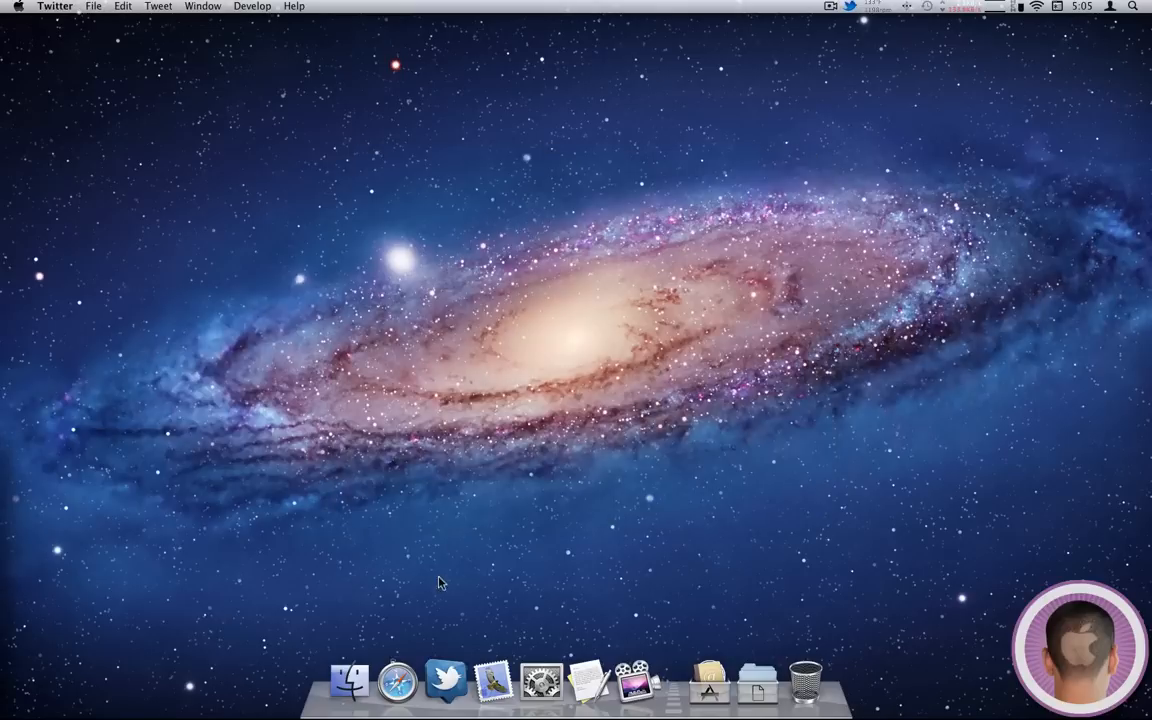
{"action": "mouse_move", "coordinate": [525, 497]}
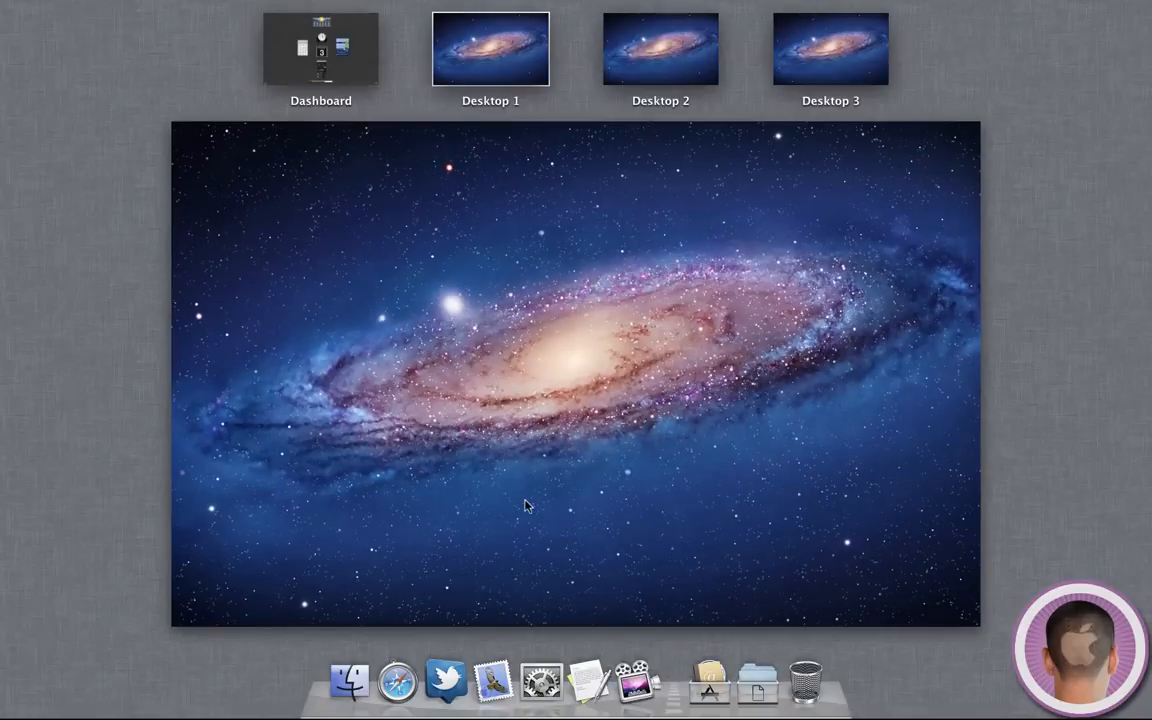
{"action": "mouse_move", "coordinate": [622, 58]}
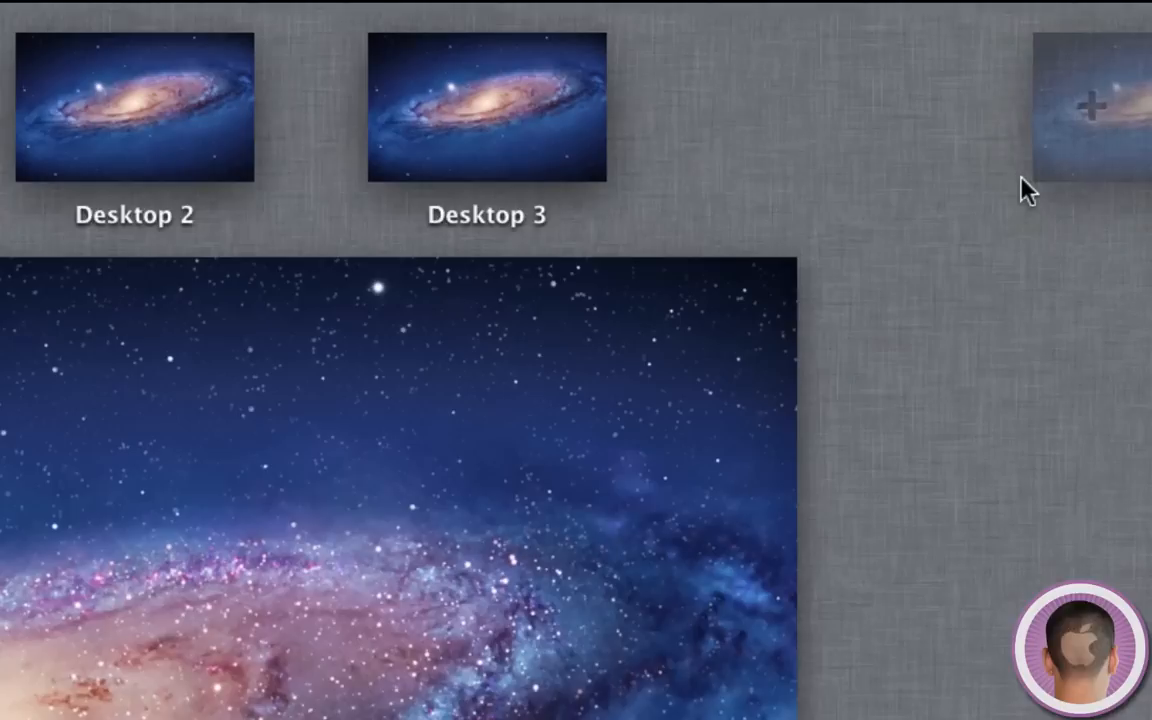
{"action": "mouse_move", "coordinate": [1105, 165]}
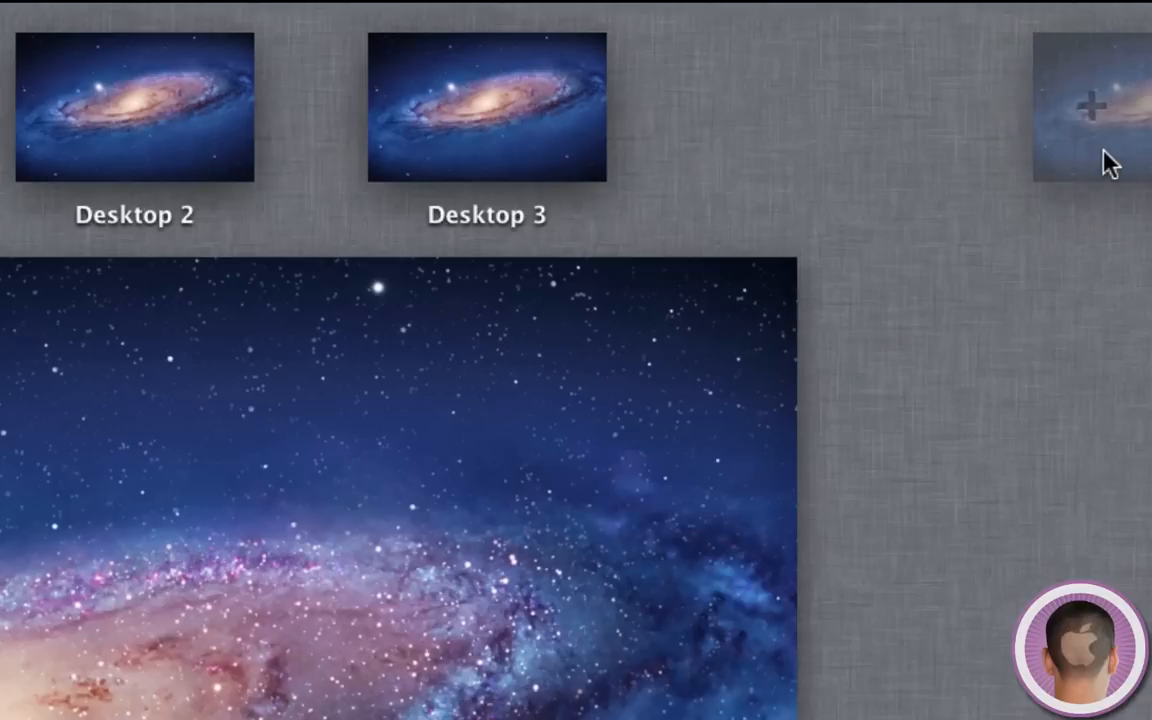
Step: Add new desktop spaces with the + button until Desktop 4 and Desktop 5 exist
{"action": "left_click", "coordinate": [1092, 105]}
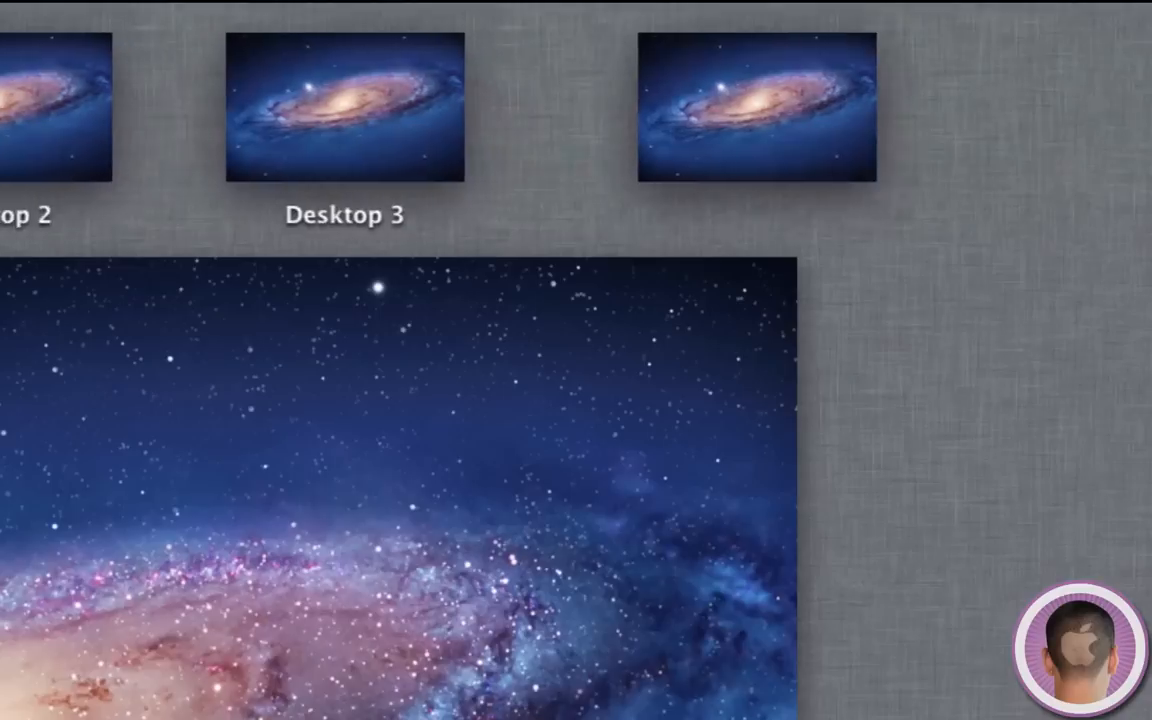
{"action": "left_click", "coordinate": [1087, 103]}
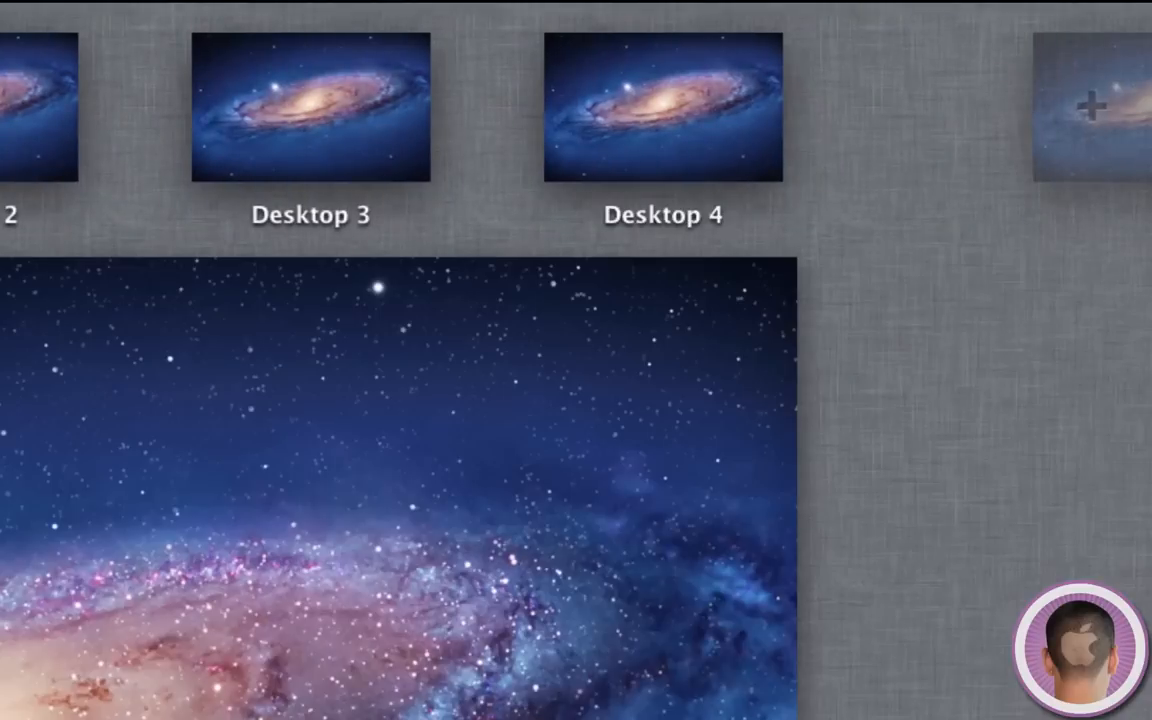
{"action": "left_click", "coordinate": [1085, 100]}
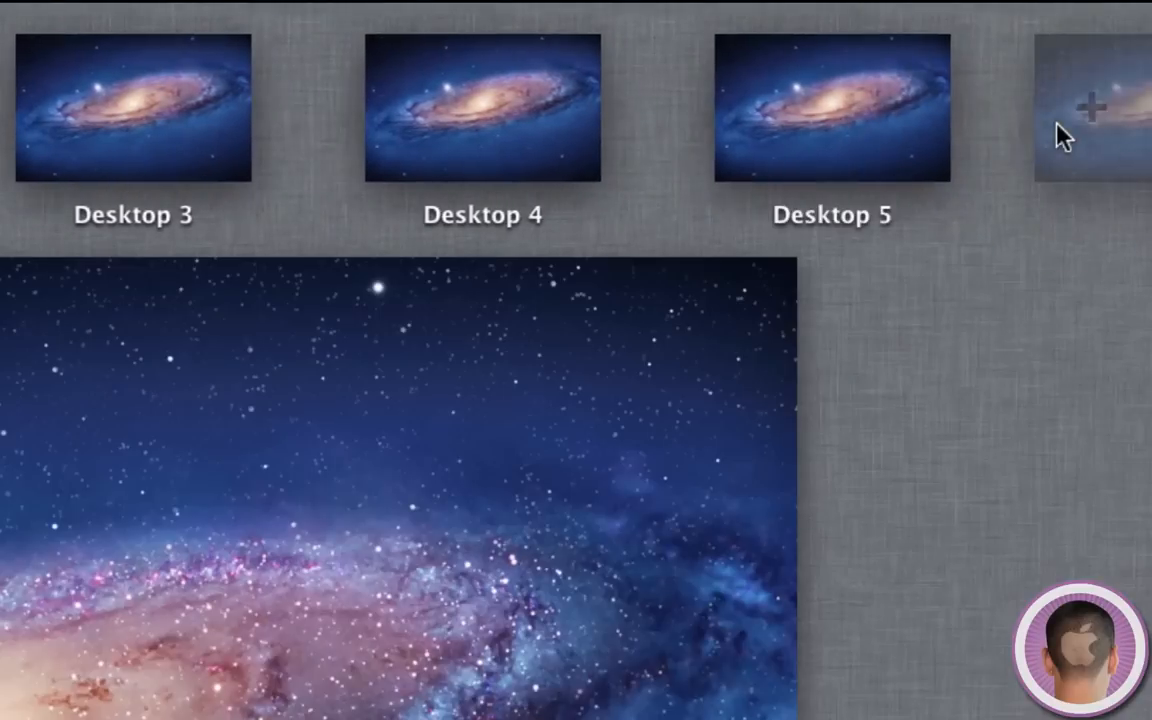
{"action": "left_click", "coordinate": [1093, 103]}
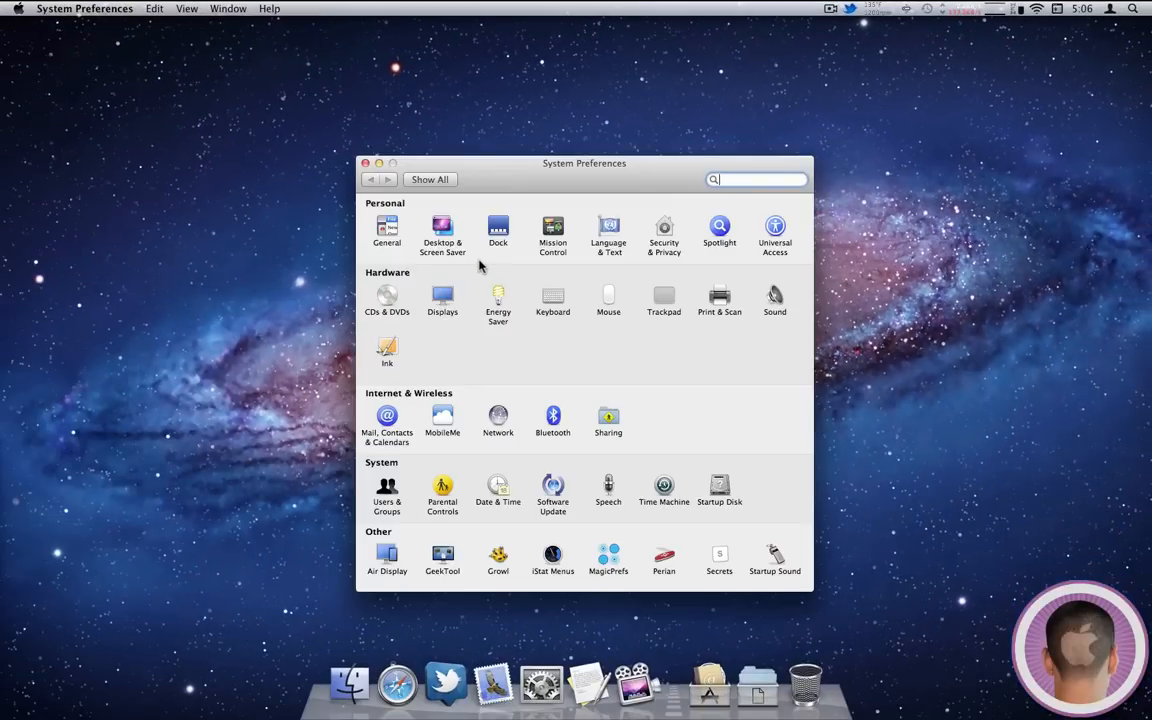
Step: Browse the Desktop & Screen Saver pane's Desktop Pictures collection, then close System Preferences
{"action": "left_click", "coordinate": [442, 230]}
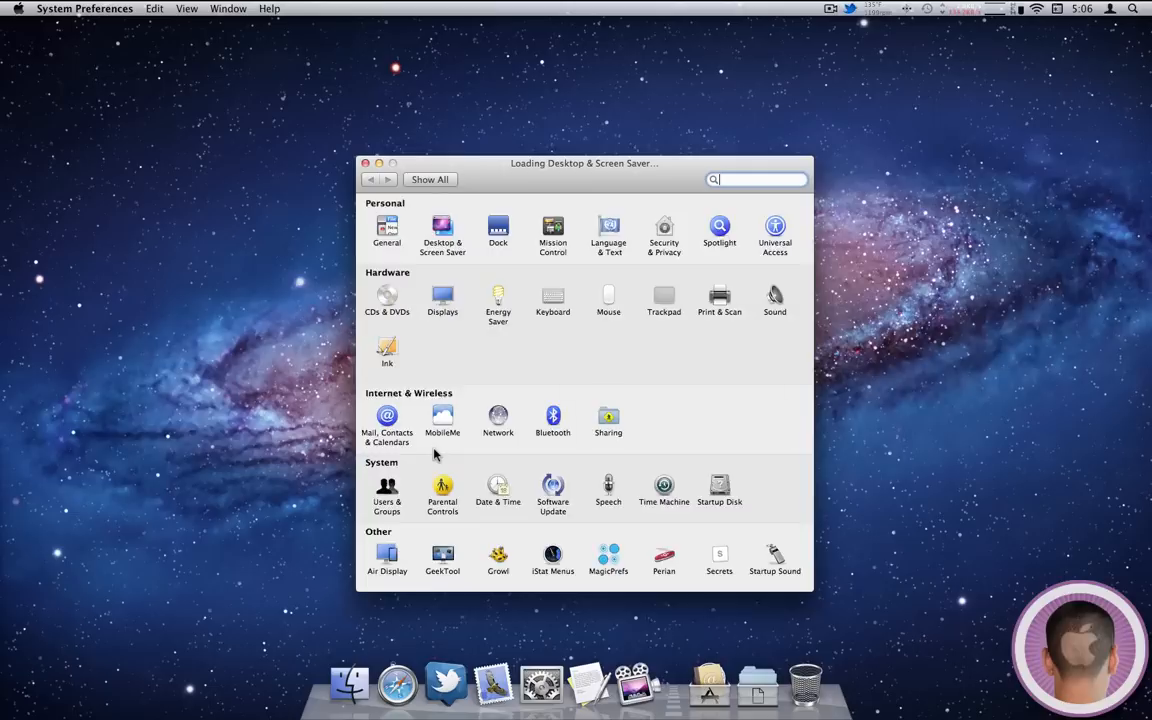
{"action": "left_click", "coordinate": [442, 228]}
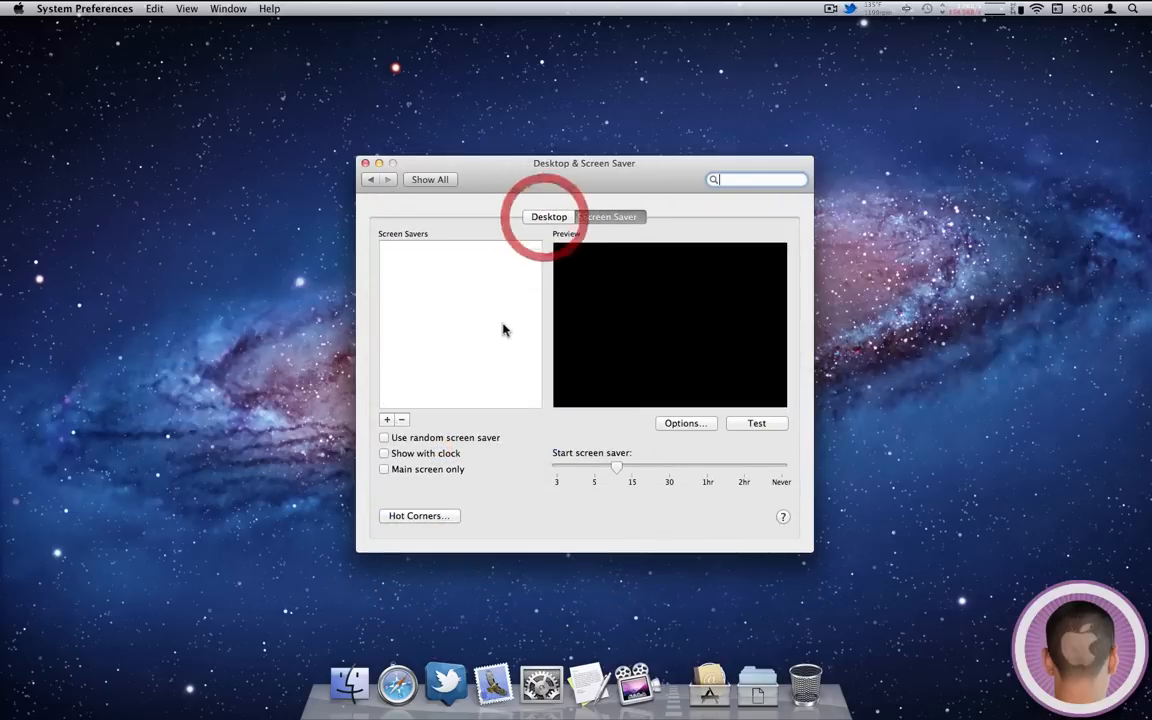
{"action": "left_click", "coordinate": [609, 217]}
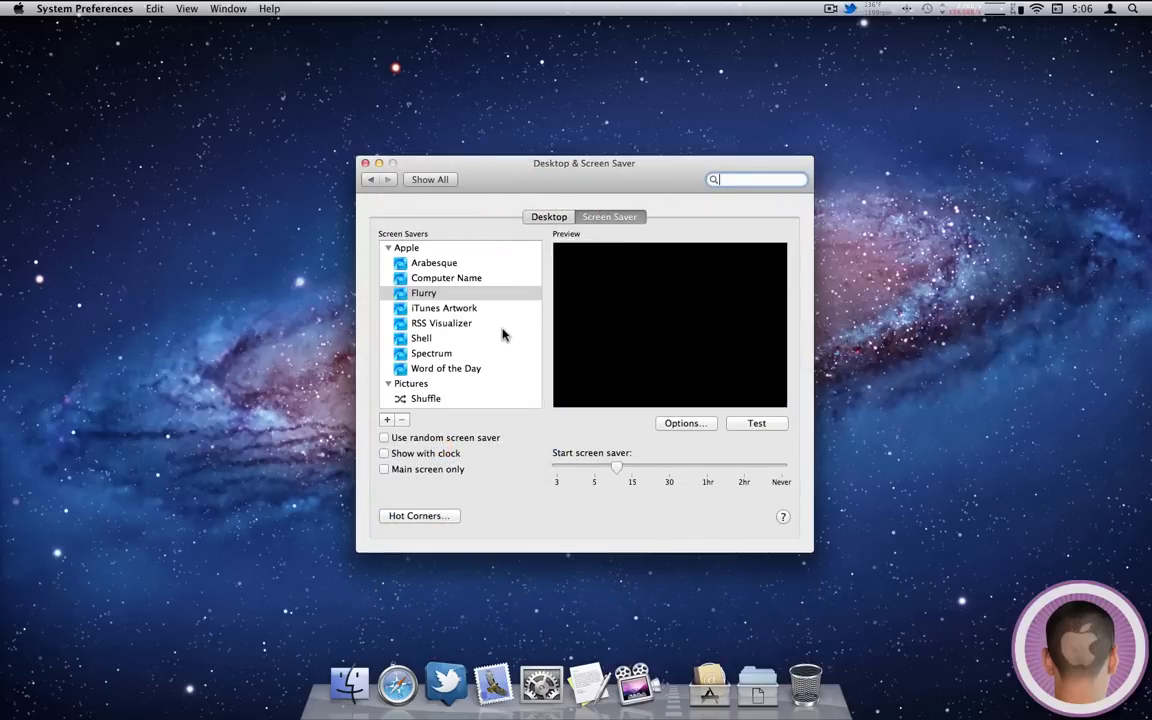
{"action": "left_click", "coordinate": [548, 217]}
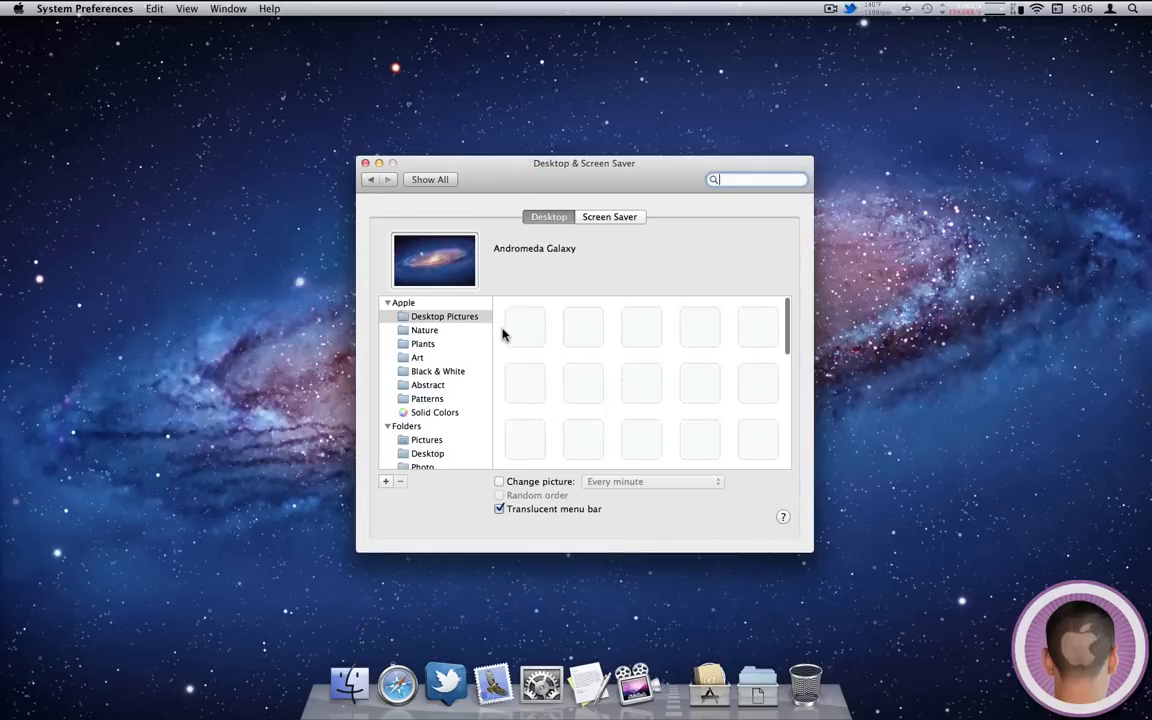
{"action": "left_click", "coordinate": [444, 316]}
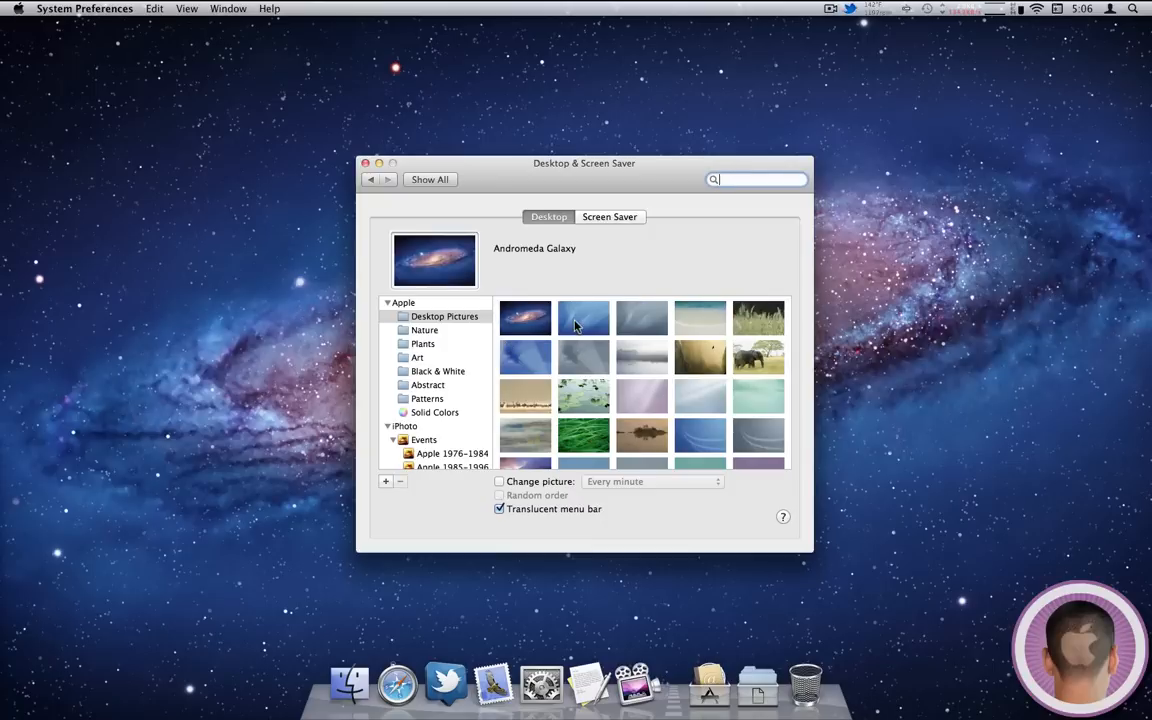
{"action": "left_click", "coordinate": [583, 317]}
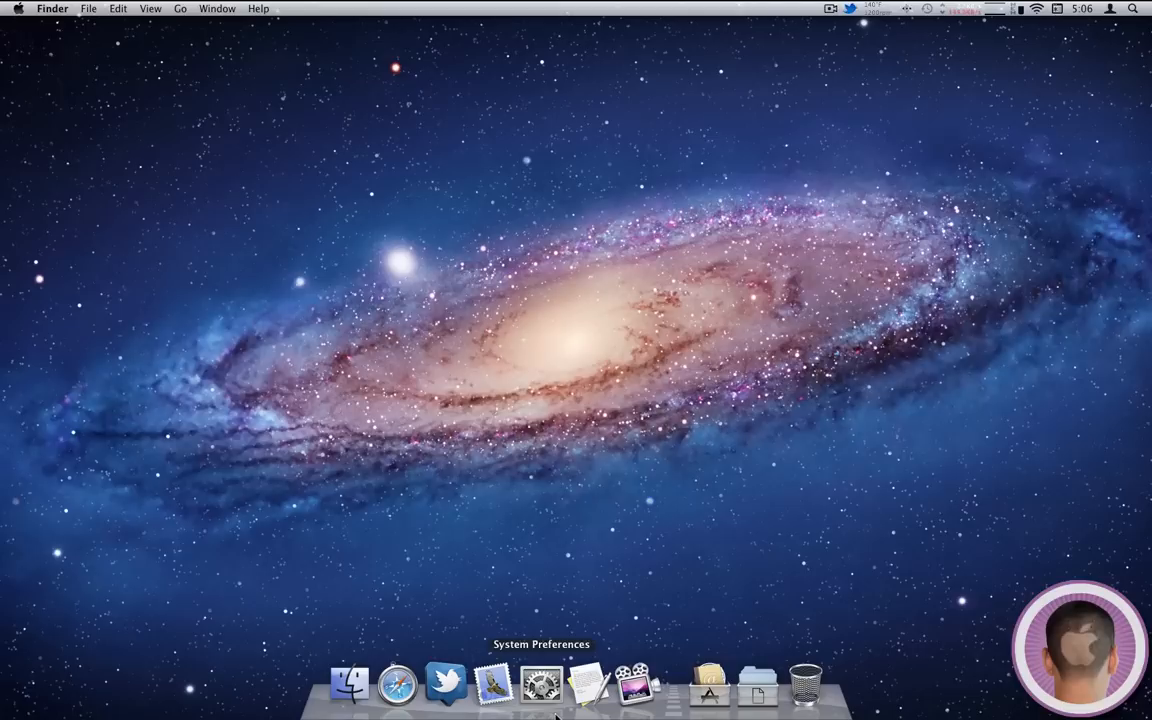
Step: Reopen System Preferences and apply the Aqua Blue picture as this desktop's wallpaper
{"action": "left_click", "coordinate": [541, 684]}
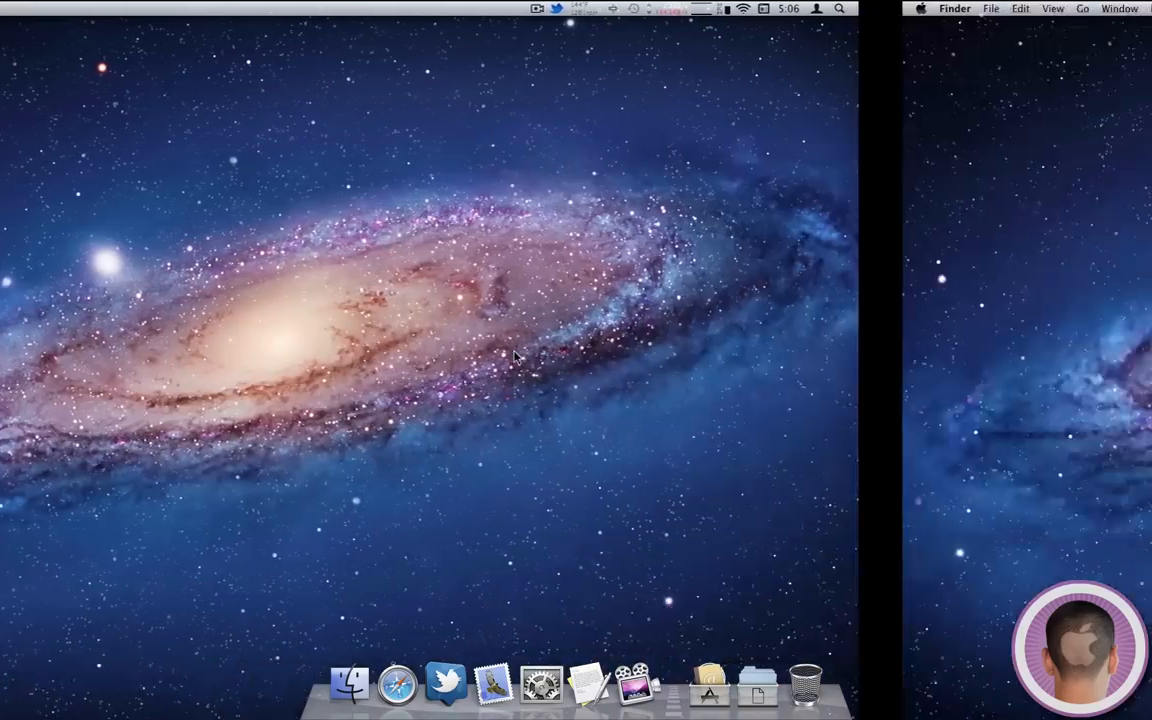
{"action": "left_click", "coordinate": [542, 684]}
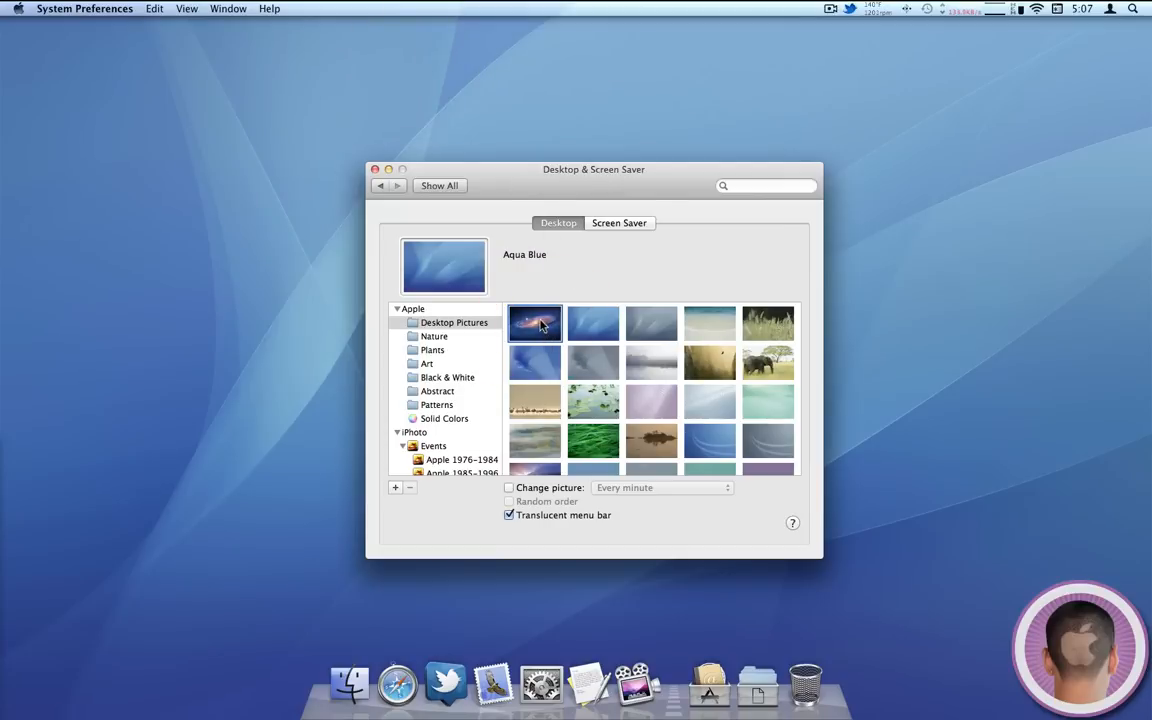
{"action": "left_click", "coordinate": [592, 322]}
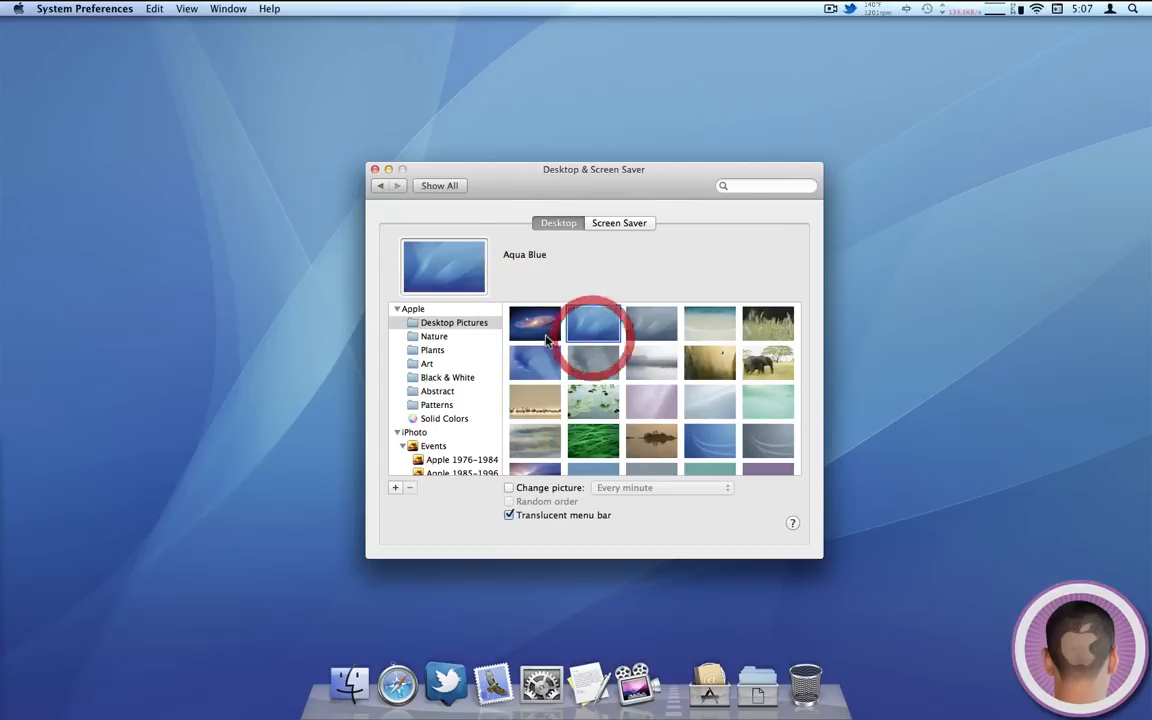
{"action": "left_click", "coordinate": [439, 185]}
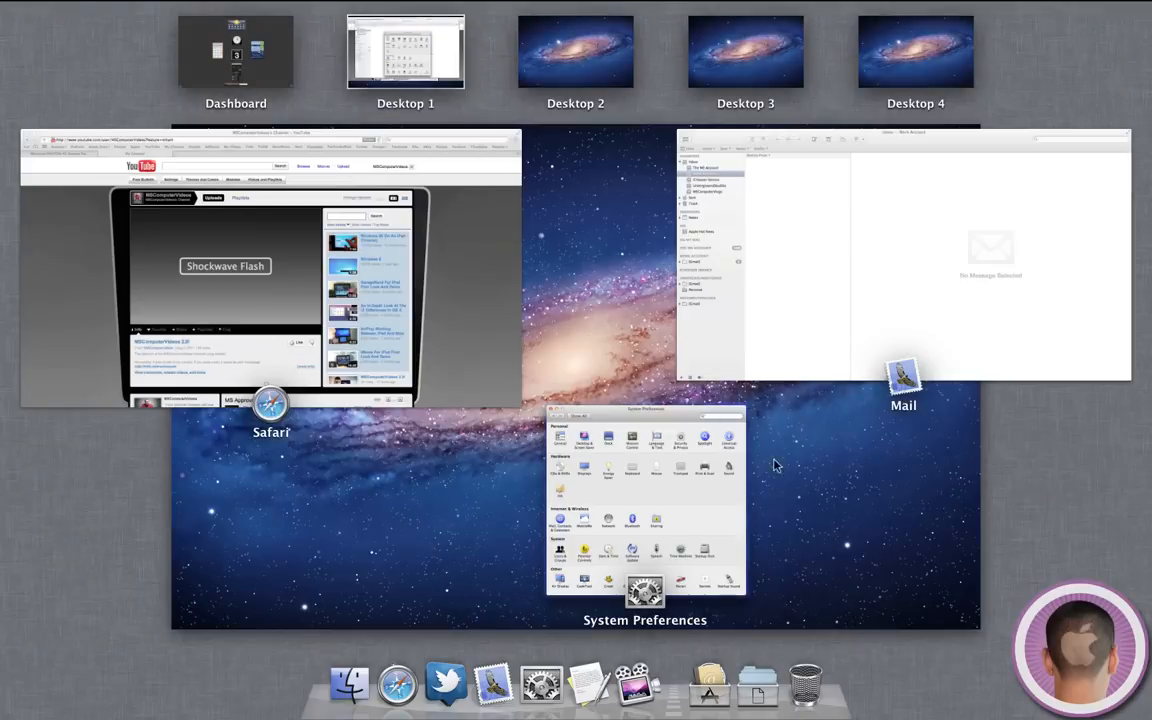
{"action": "mouse_move", "coordinate": [305, 390]}
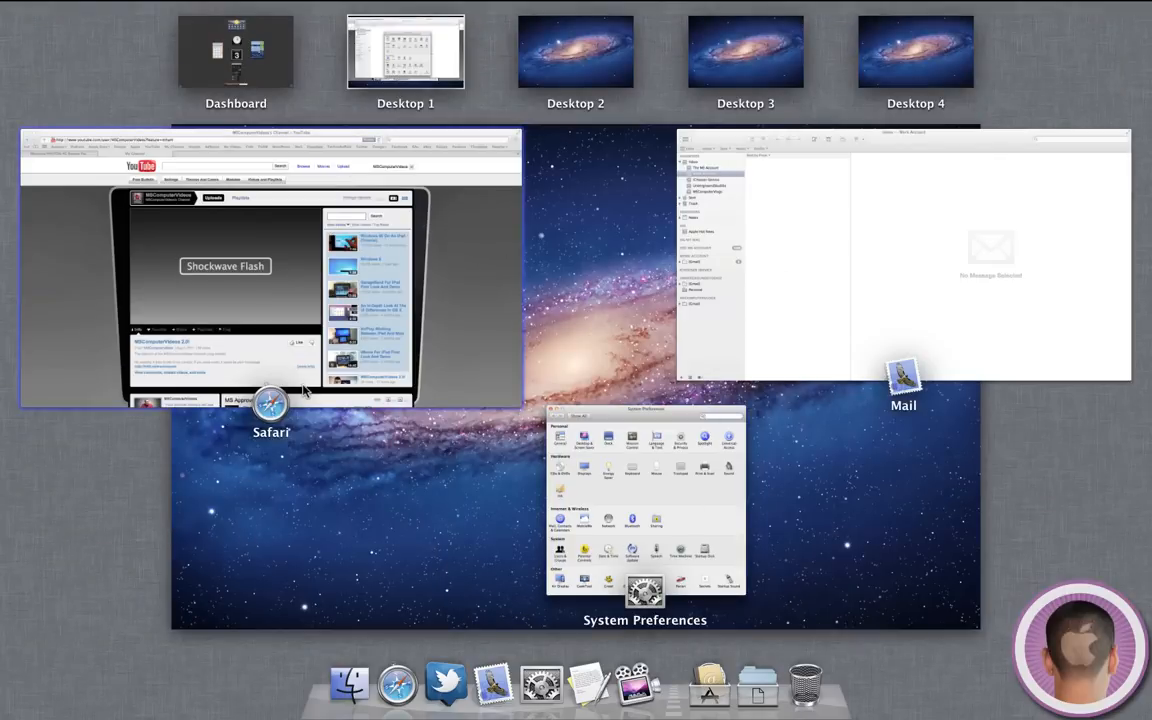
Step: Switch to the Safari window showing YouTube from Mission Control
{"action": "left_click", "coordinate": [270, 270]}
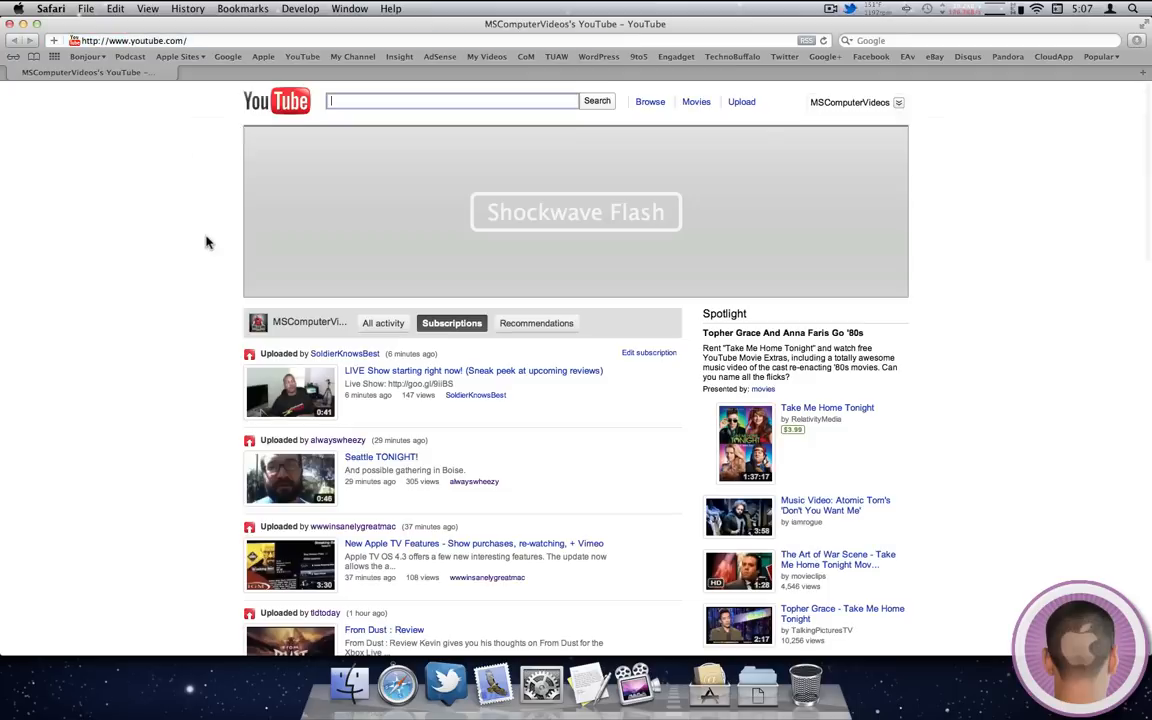
{"action": "mouse_move", "coordinate": [202, 270]}
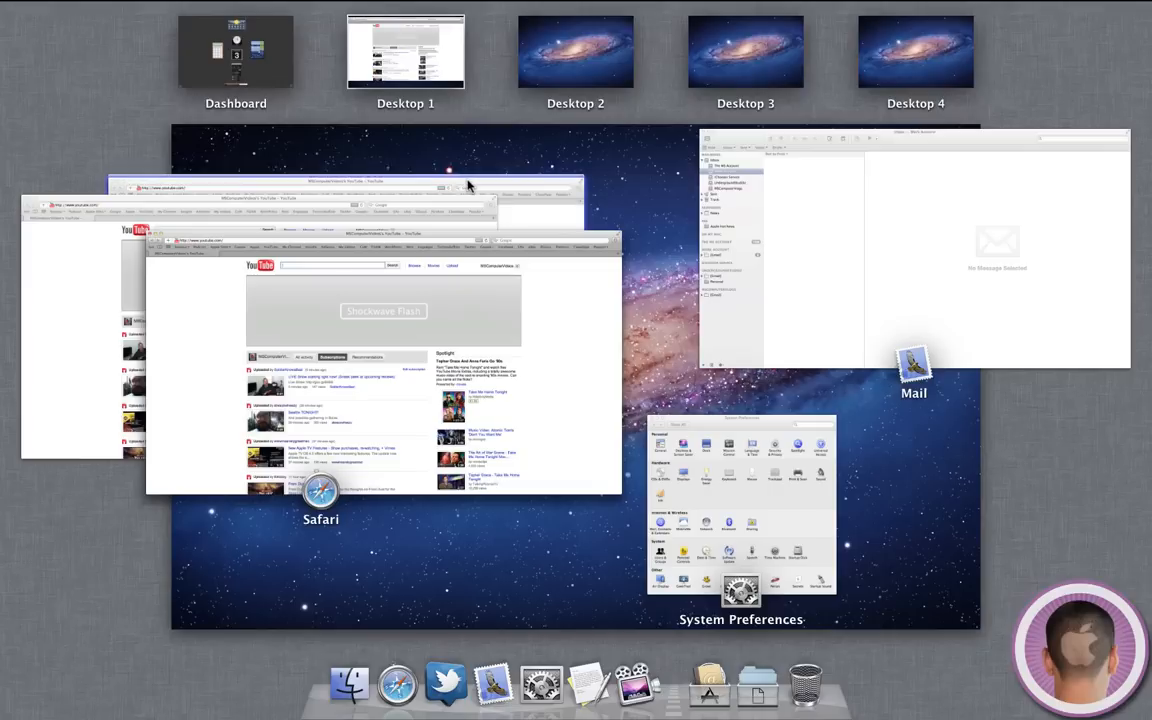
{"action": "mouse_move", "coordinate": [527, 194]}
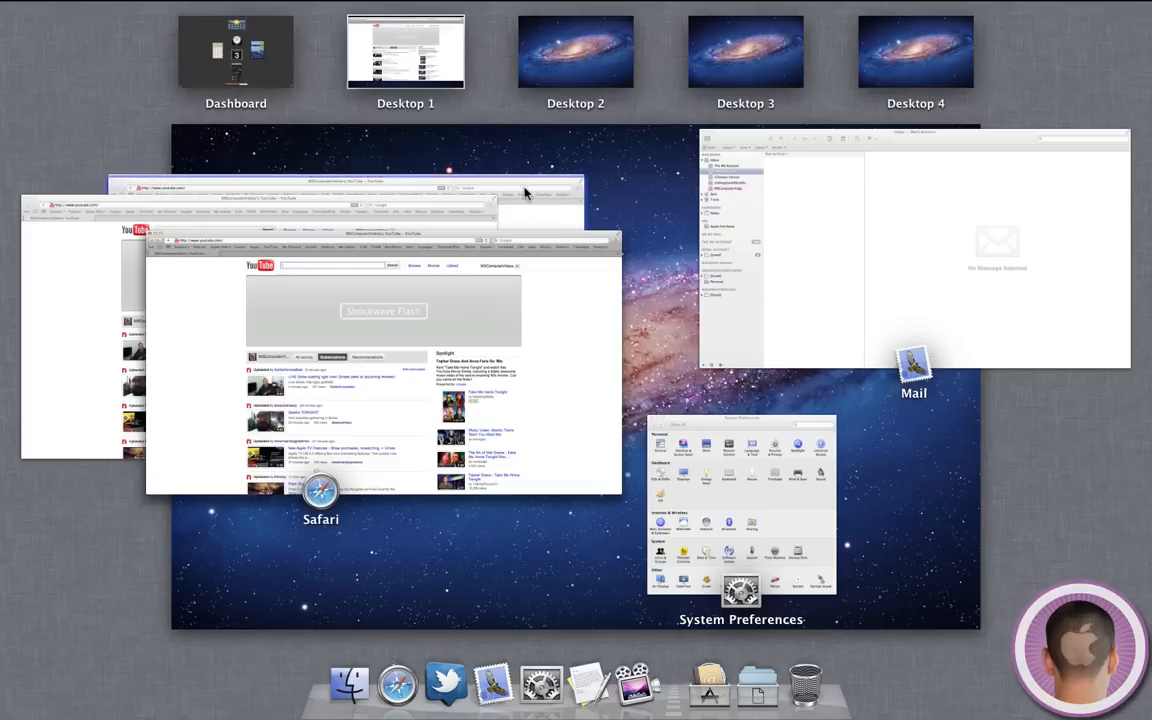
{"action": "mouse_move", "coordinate": [305, 538]}
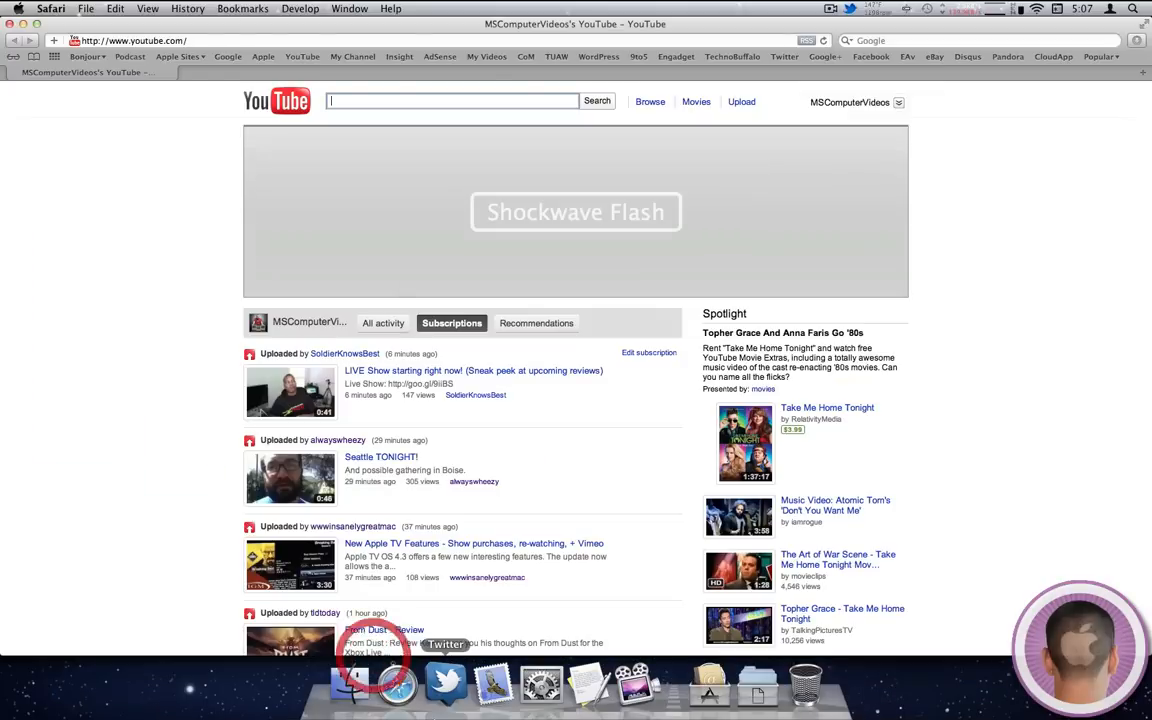
Step: Choose Show All Windows from Safari's Dock menu to display its four YouTube windows
{"action": "right_click", "coordinate": [397, 685]}
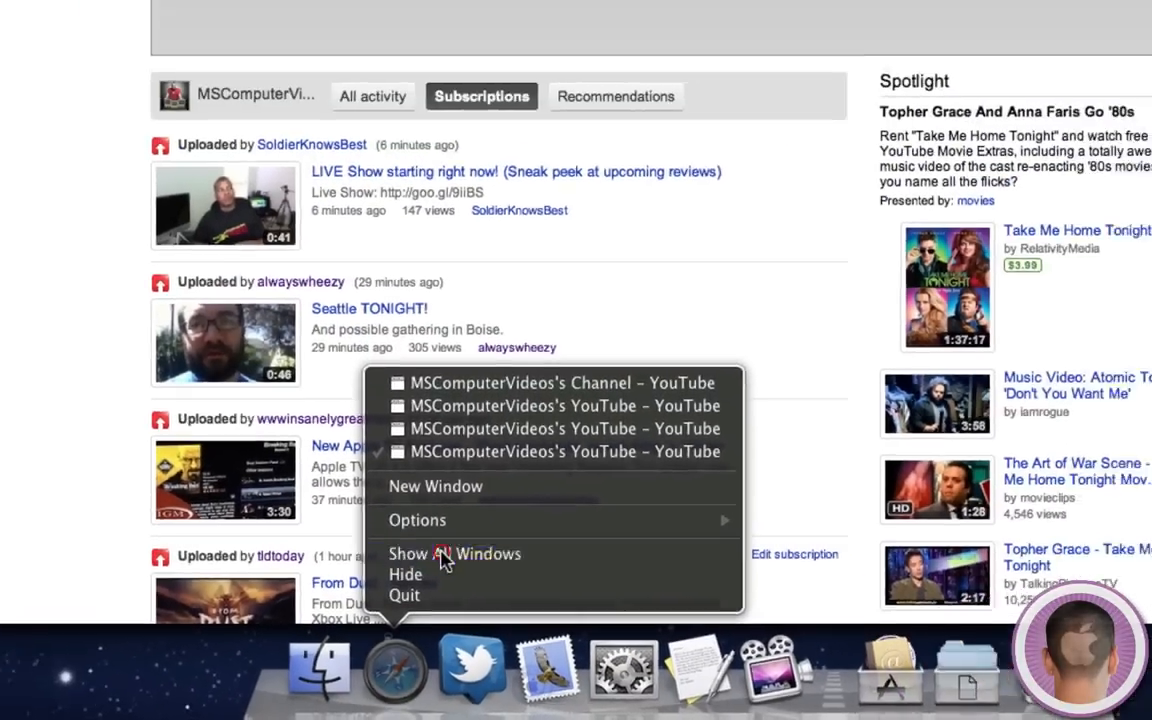
{"action": "left_click", "coordinate": [454, 553]}
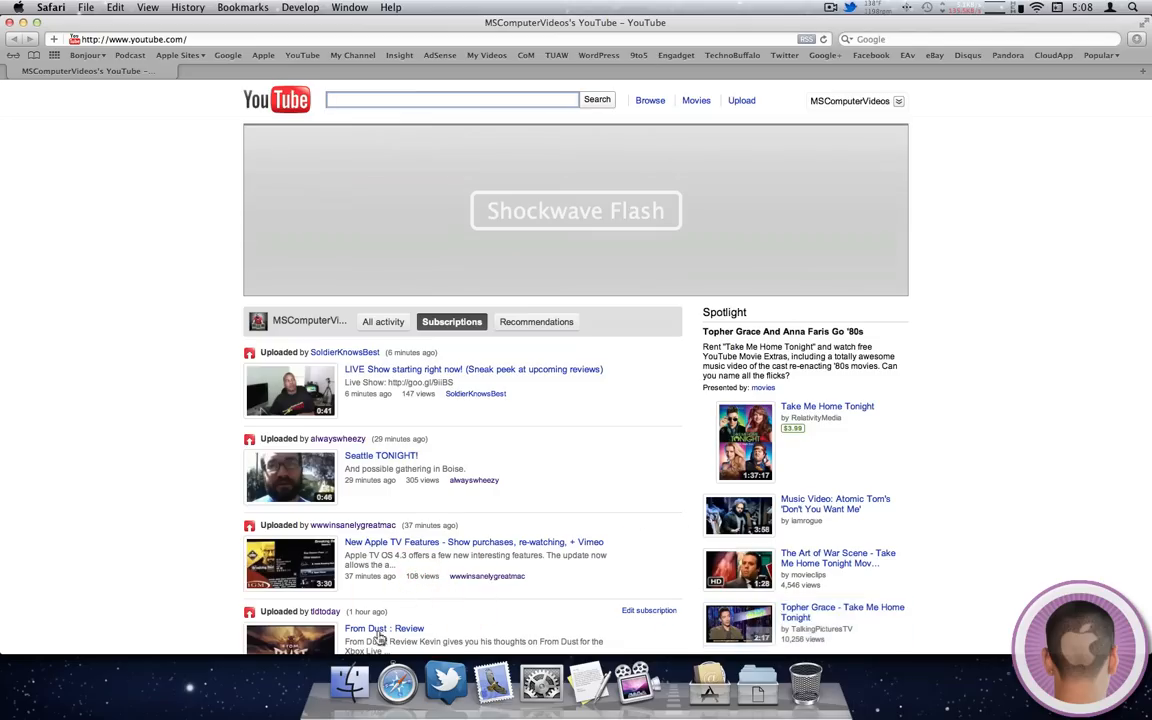
{"action": "mouse_move", "coordinate": [397, 683]}
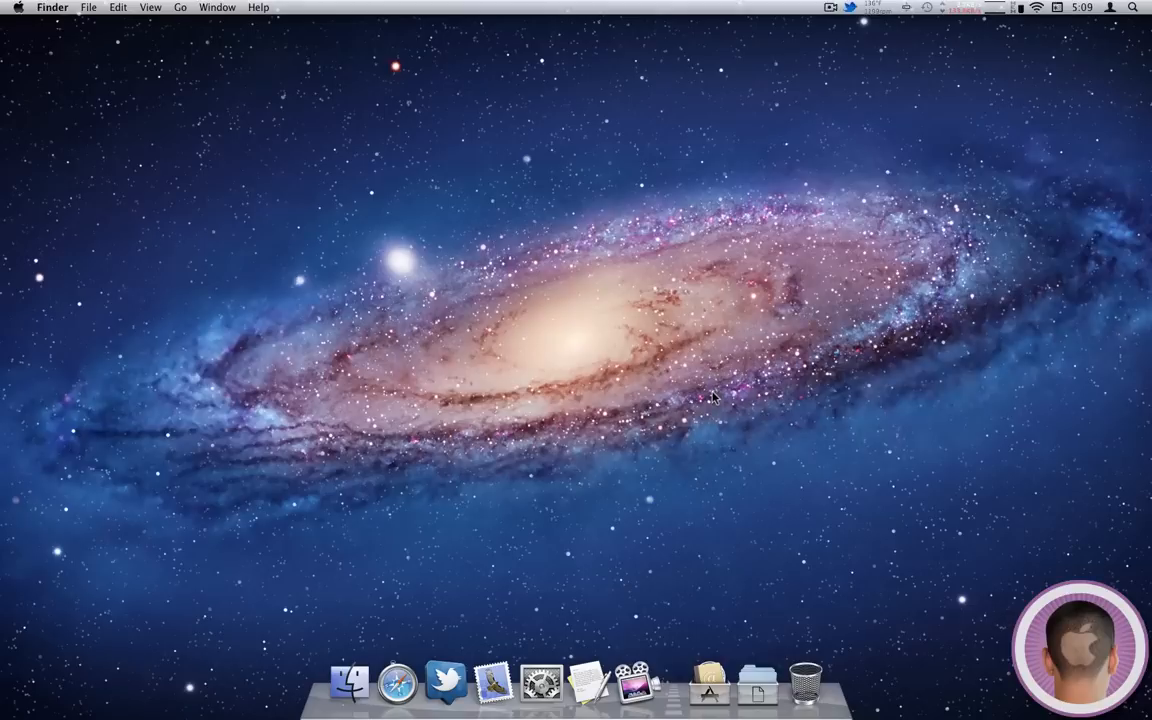
{"action": "mouse_move", "coordinate": [318, 378]}
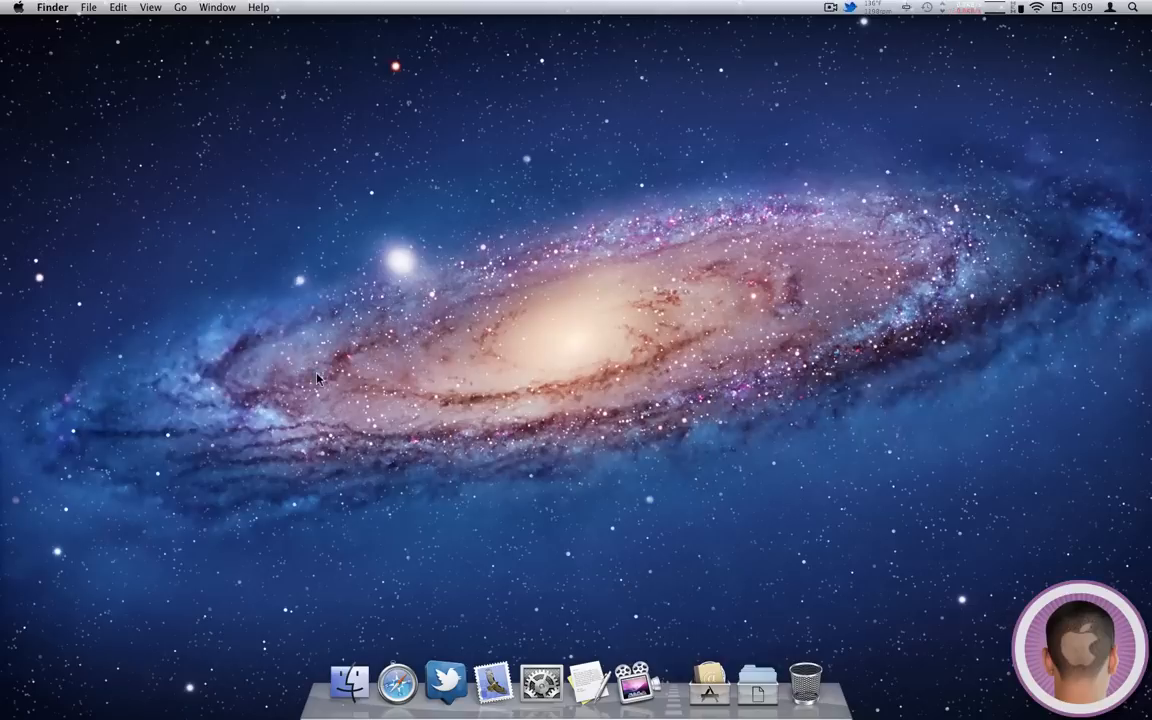